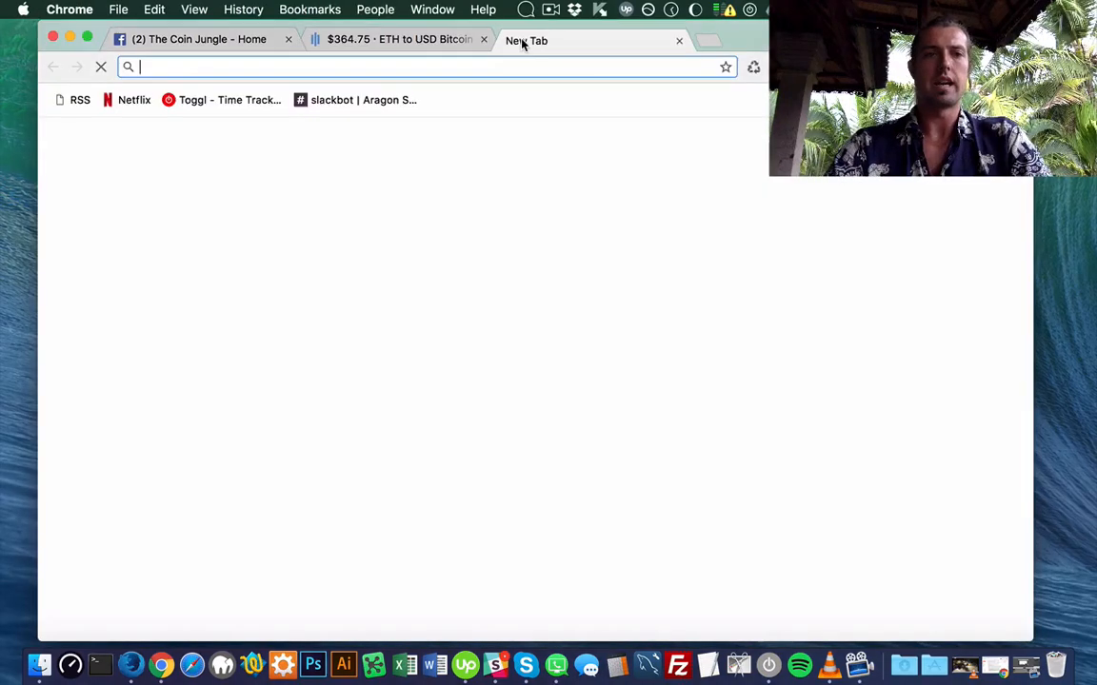
text(https://www.gdax.com/trade/ETH-USD)
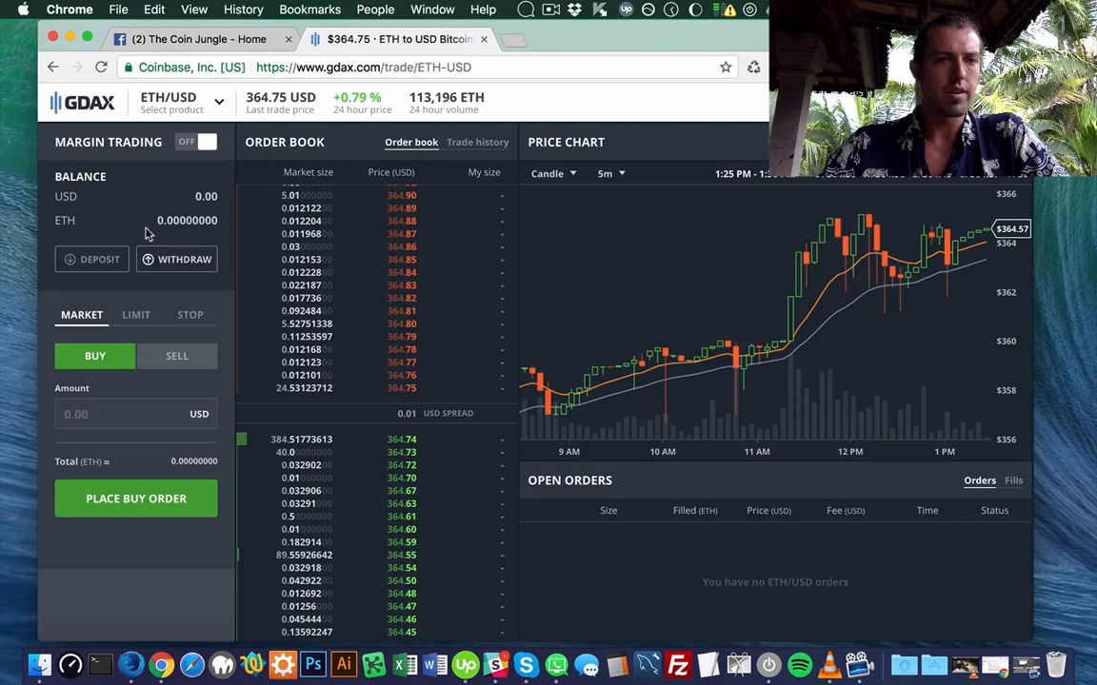
mouse_move(173, 198)
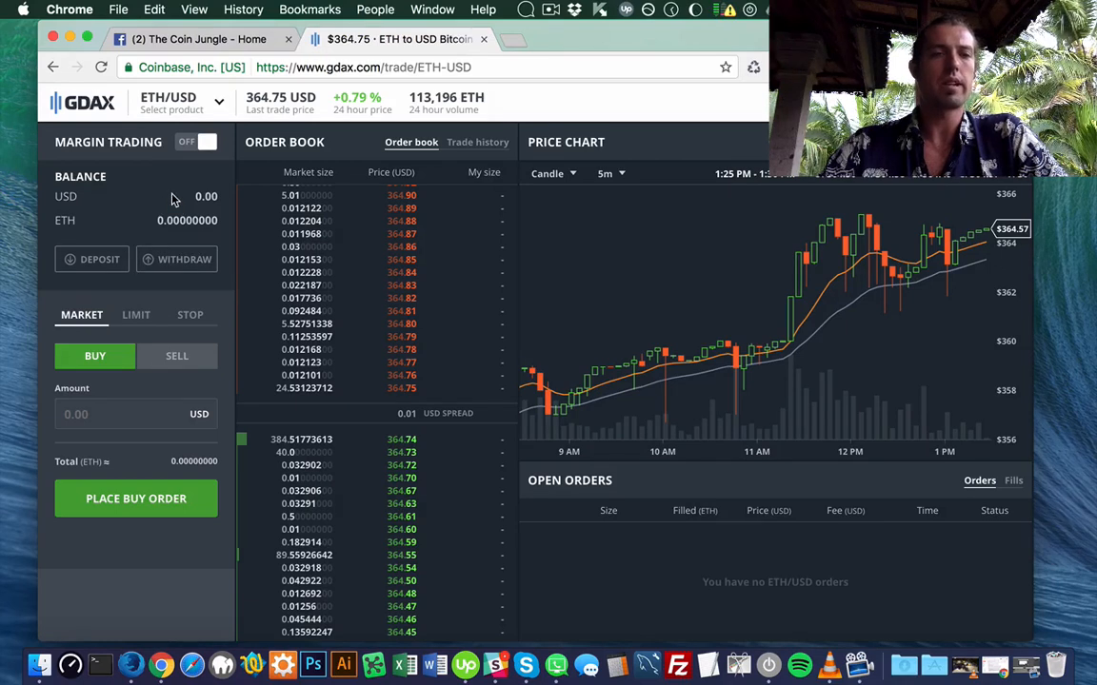
mouse_move(123, 213)
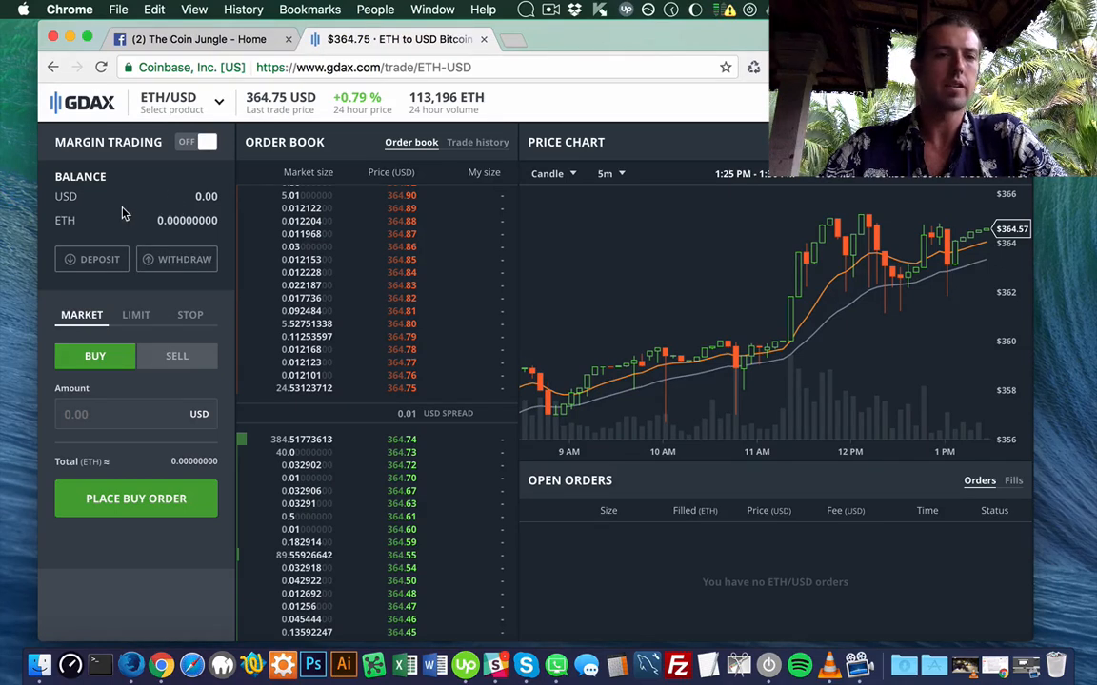
click(181, 103)
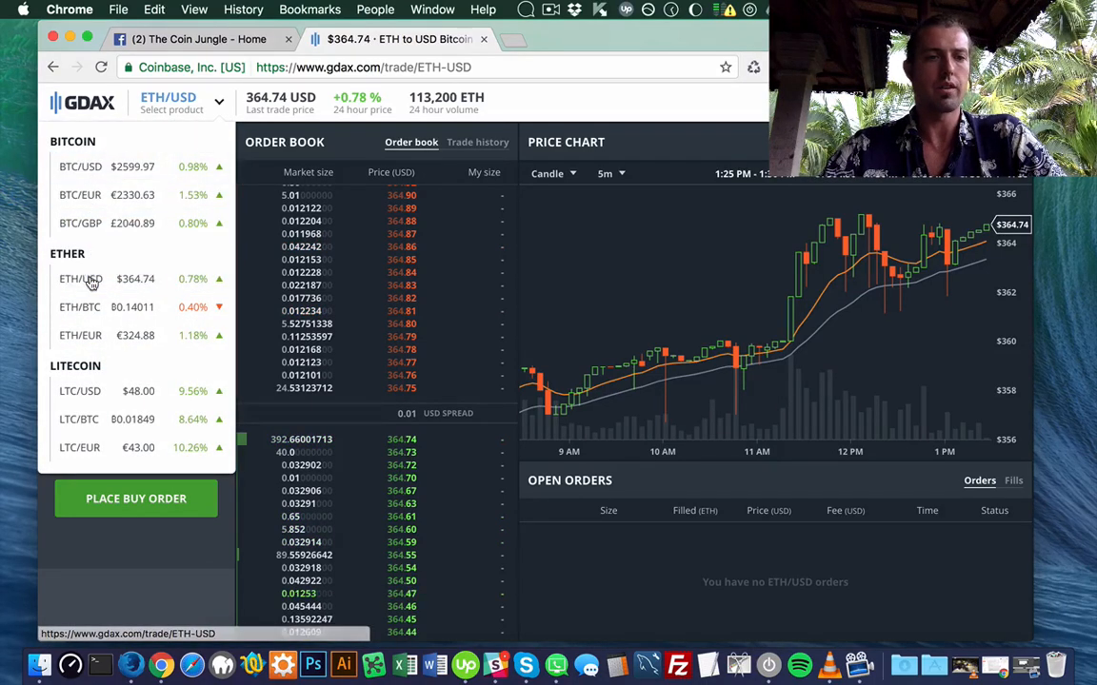
click(106, 168)
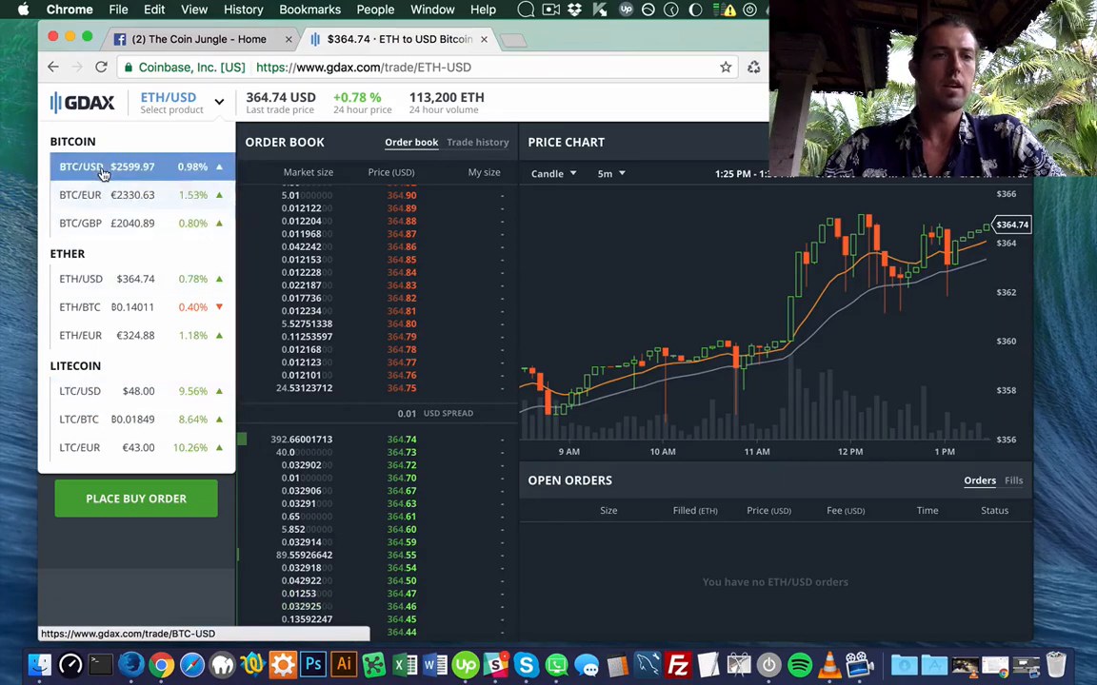
click(107, 165)
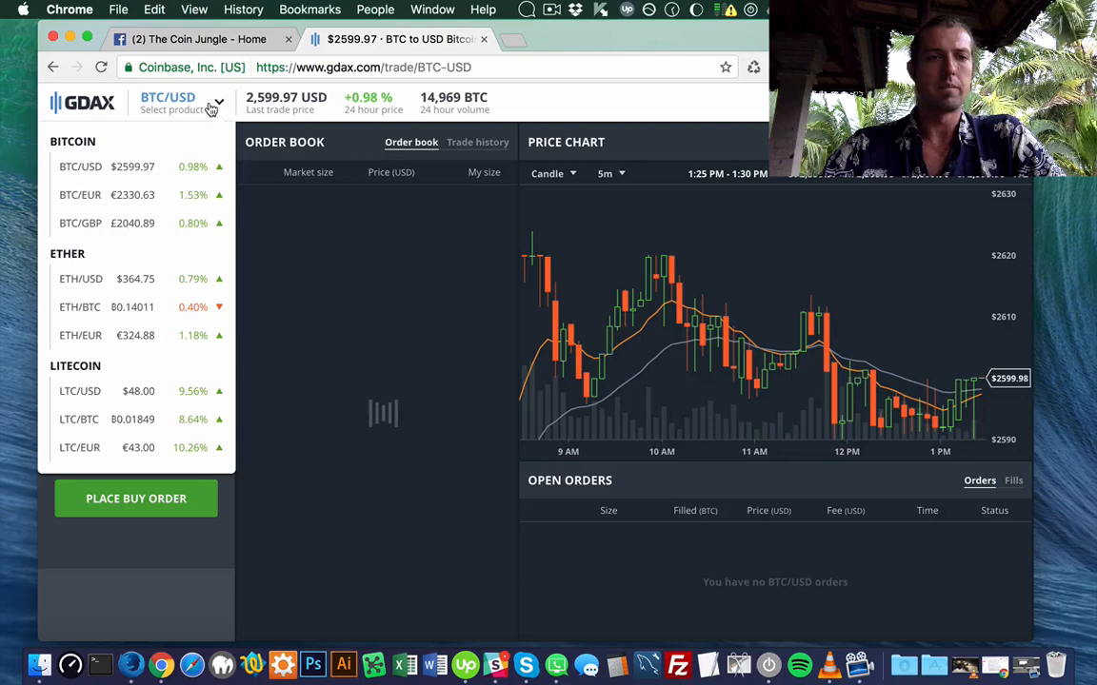
mouse_move(172, 179)
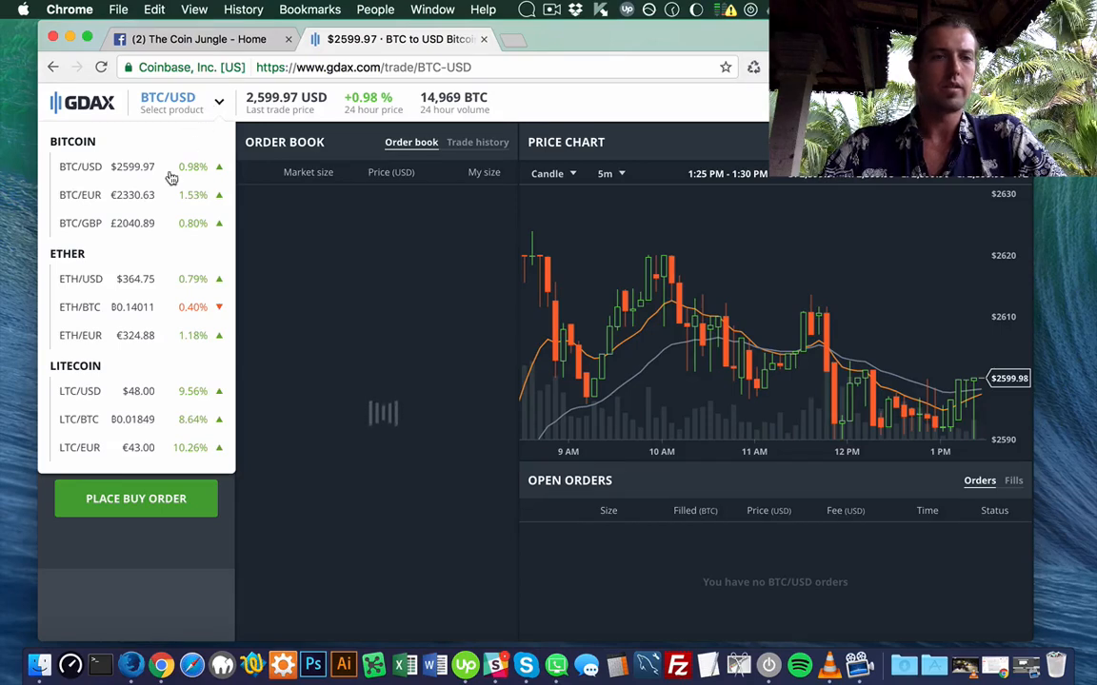
click(80, 278)
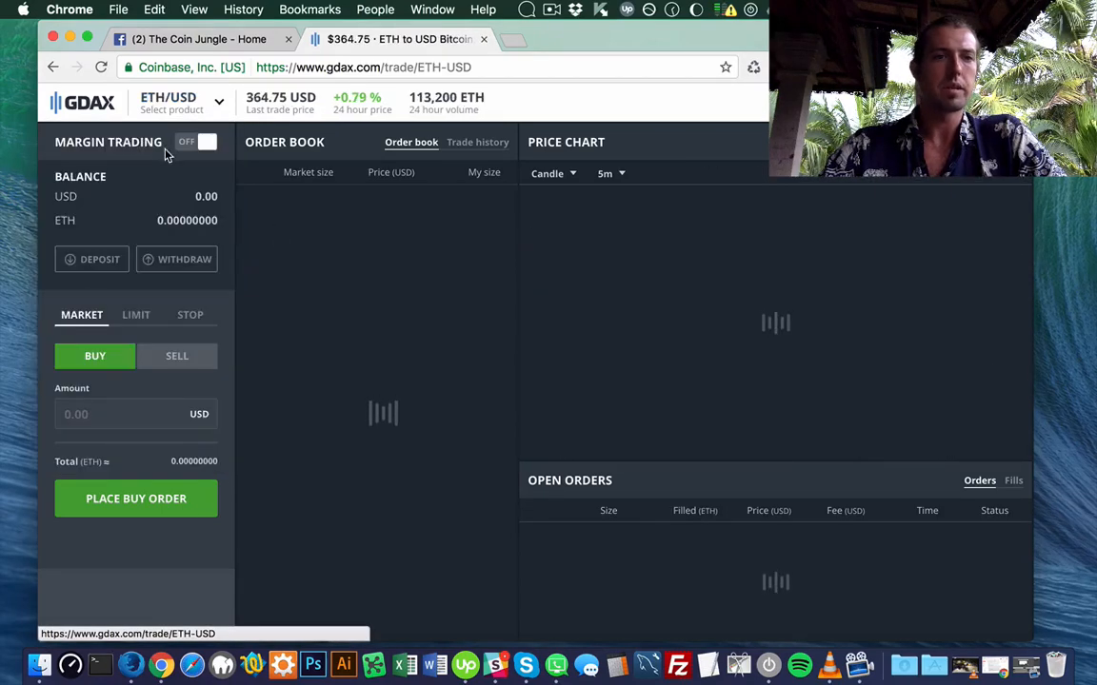
mouse_move(91, 259)
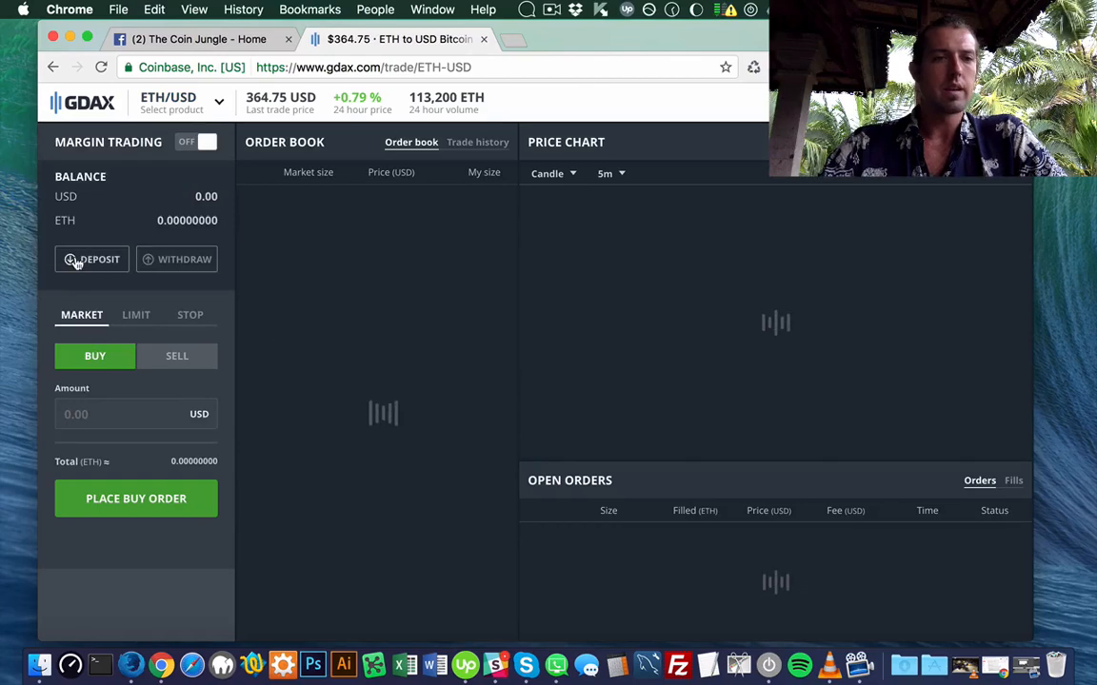
mouse_move(95, 236)
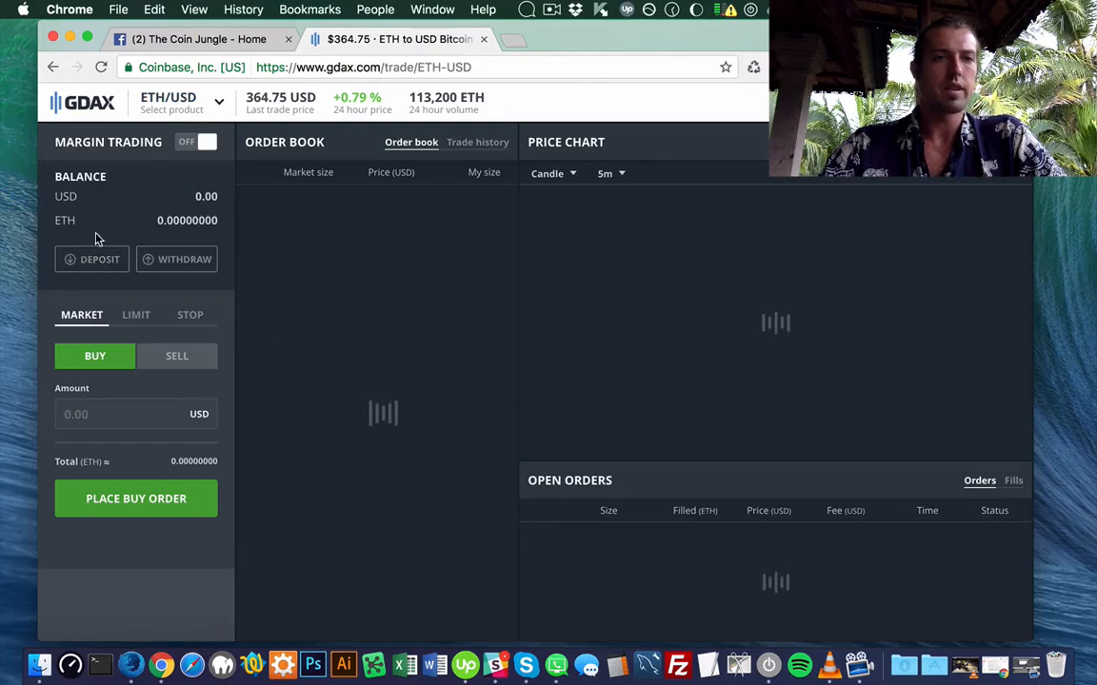
Show the deposit window's bank account option, then its bank wire transfer instructions
click(92, 259)
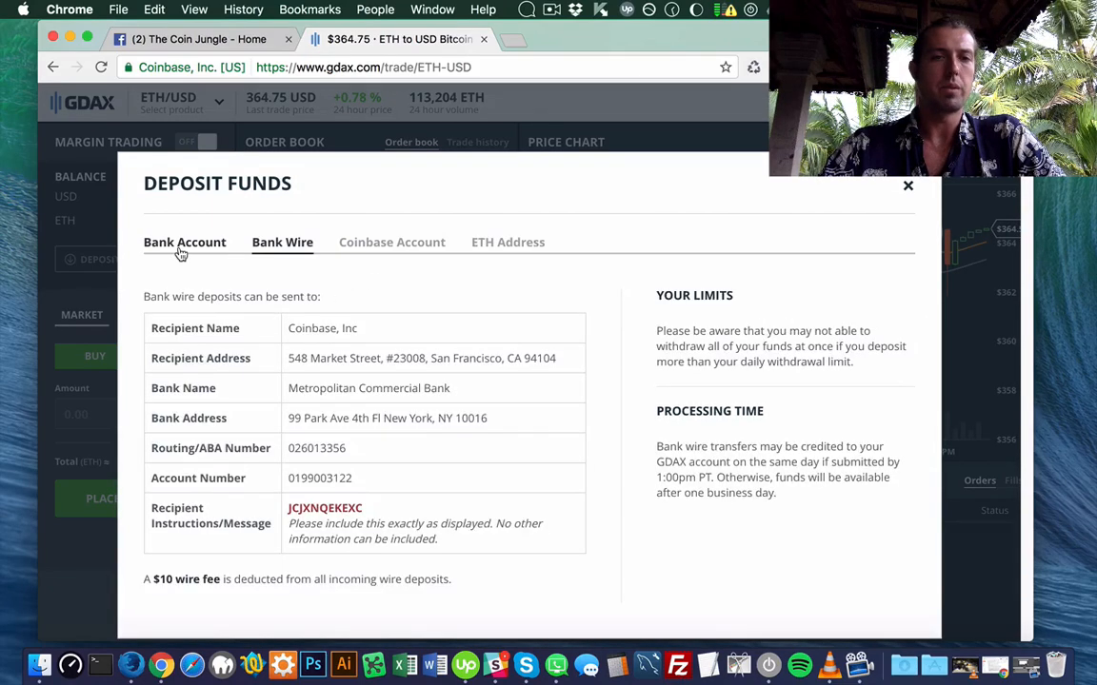
click(182, 241)
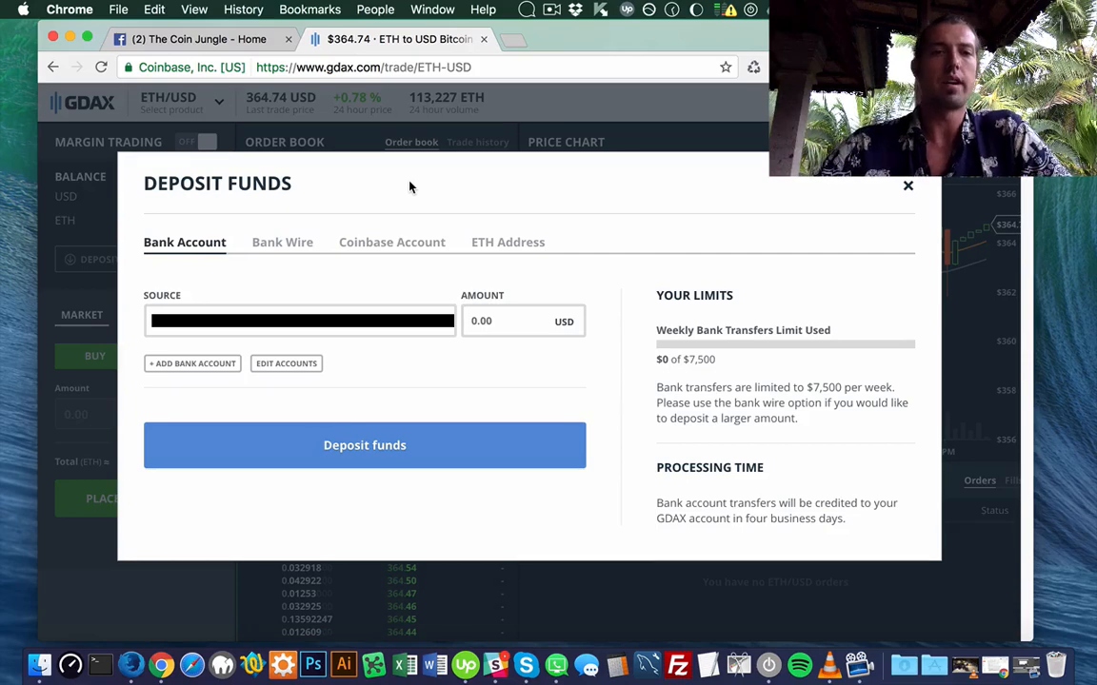
click(282, 242)
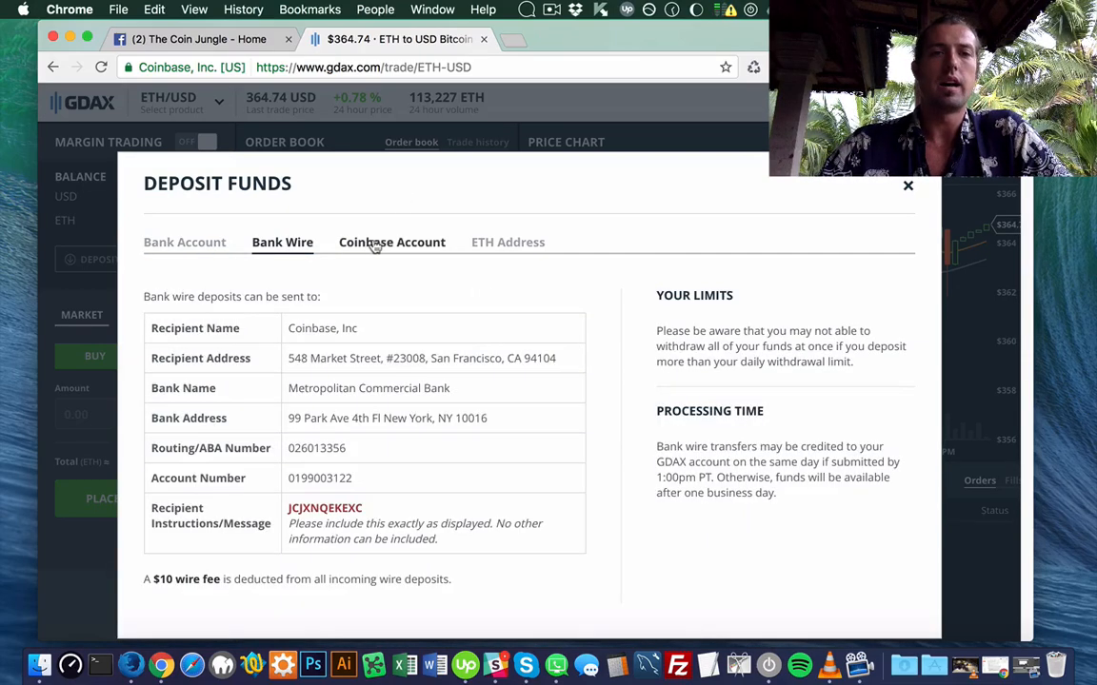
Deposit .1 USD from the Coinbase USD wallet into the GDAX account
click(393, 242)
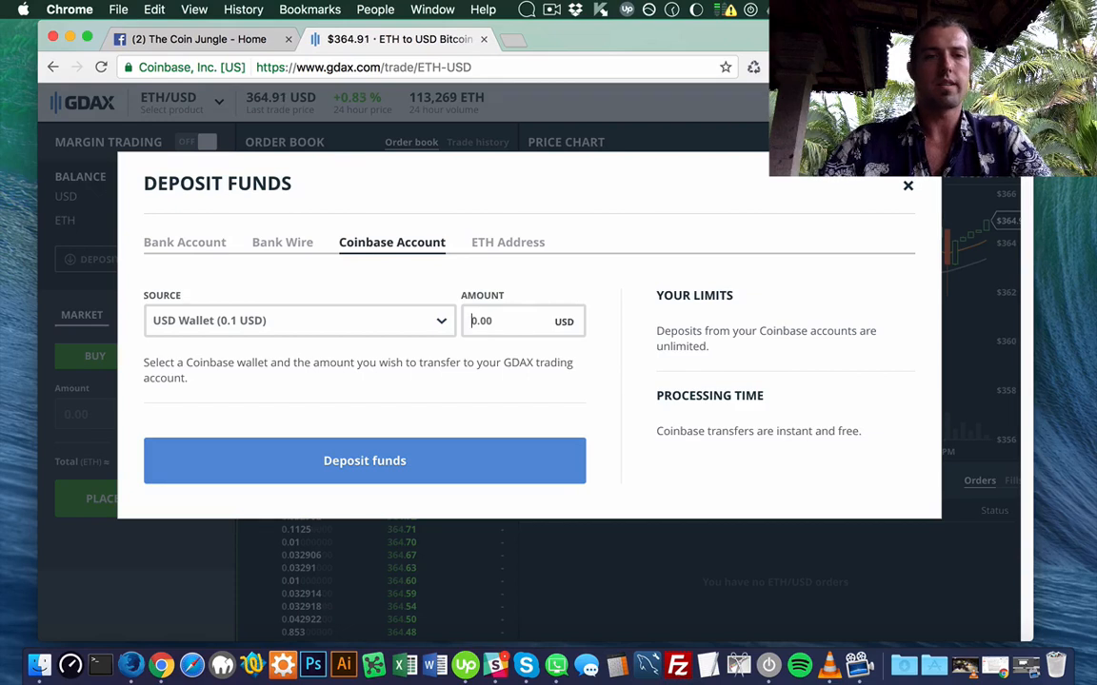
text(.1)
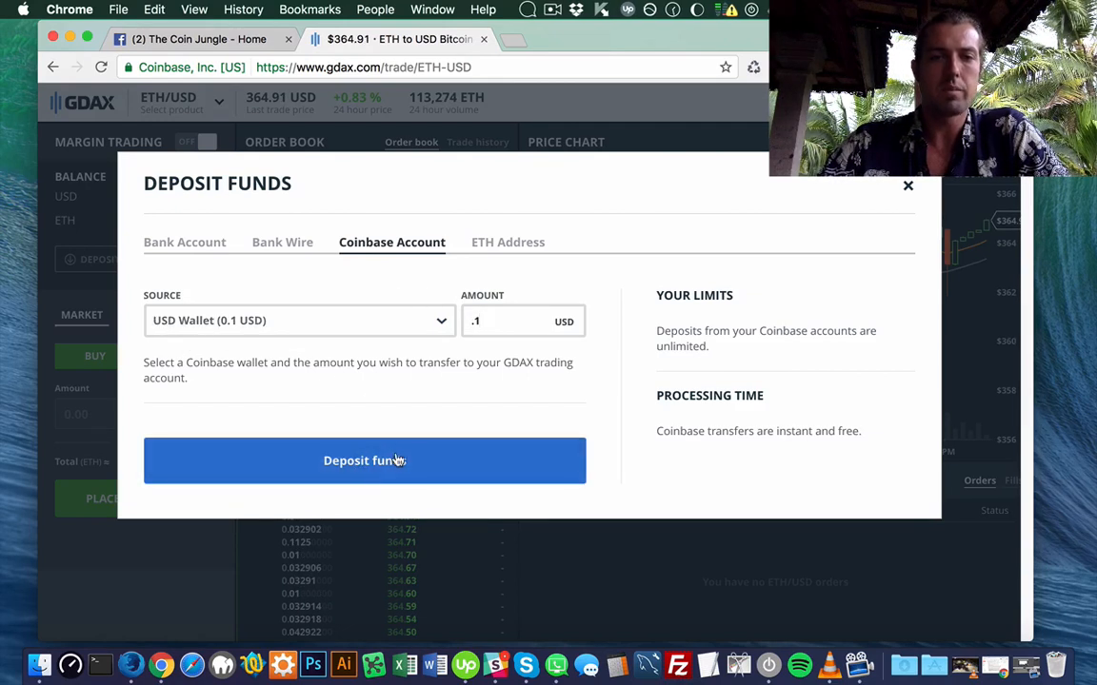
click(366, 461)
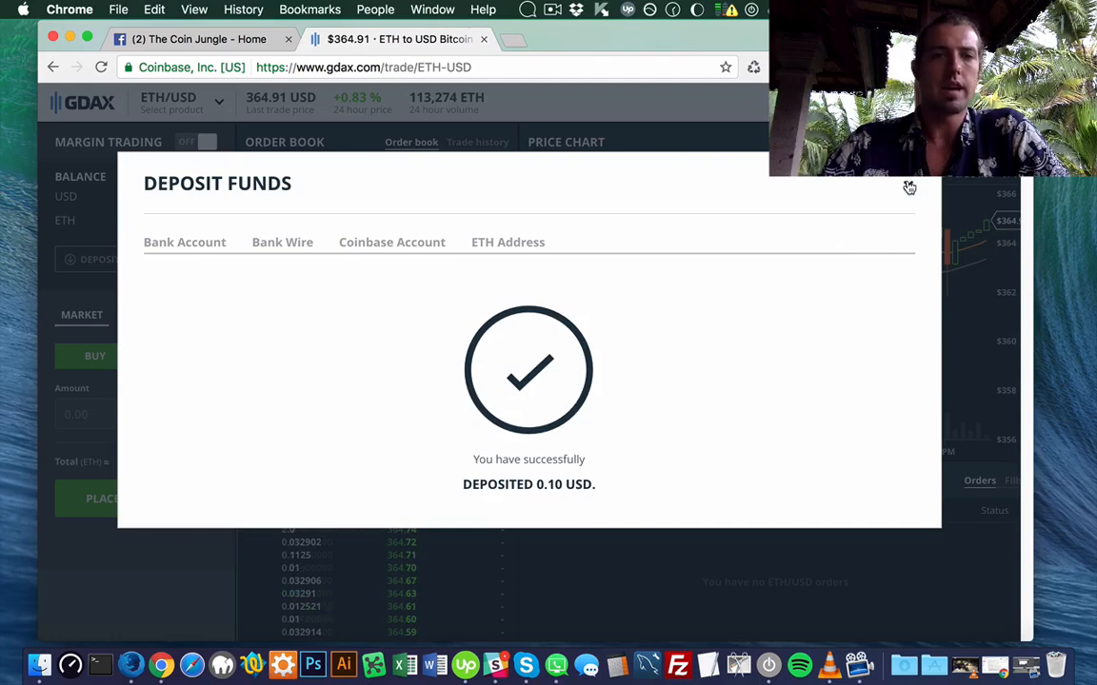
Dismiss the deposit confirmation and switch the buy form to a limit order
click(909, 186)
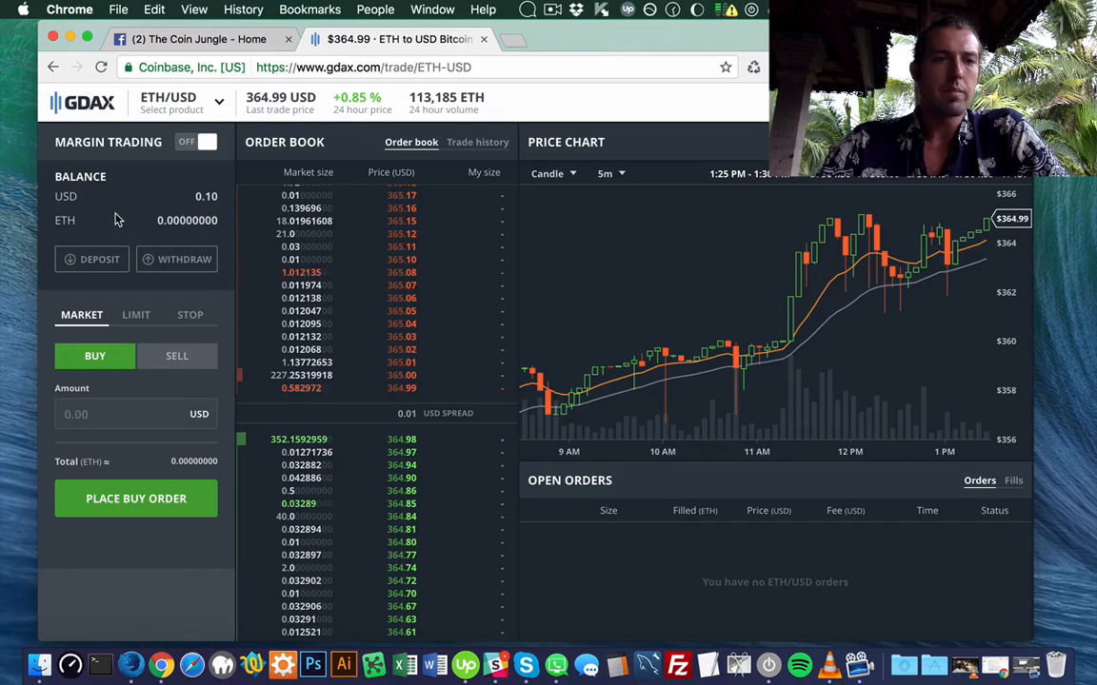
click(136, 315)
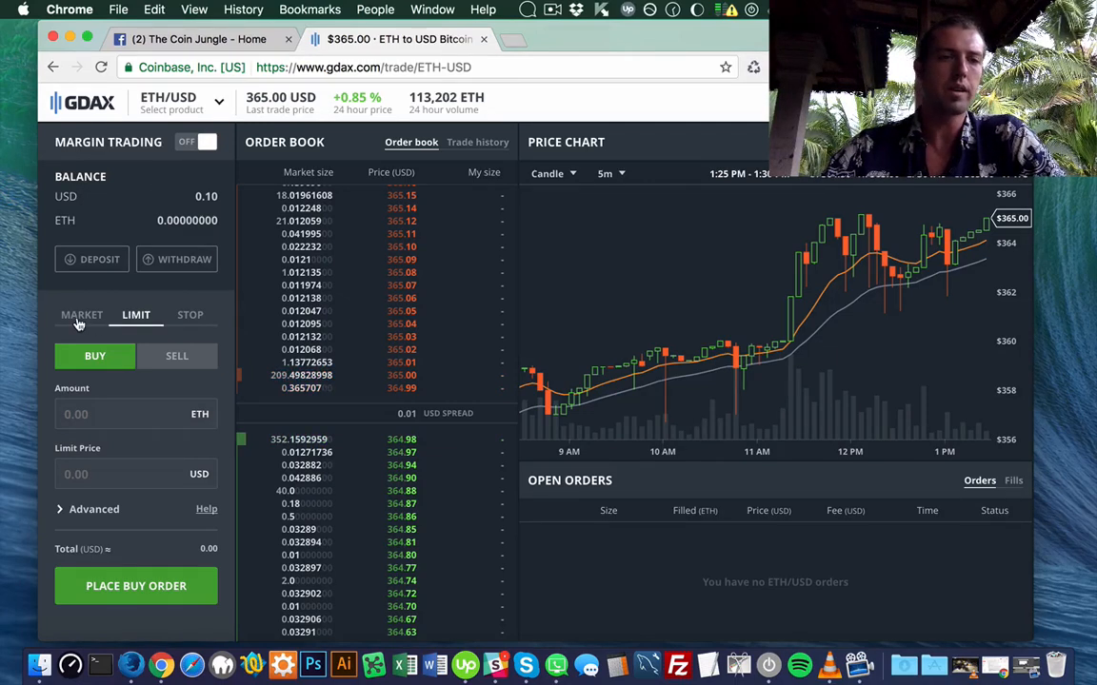
mouse_move(83, 320)
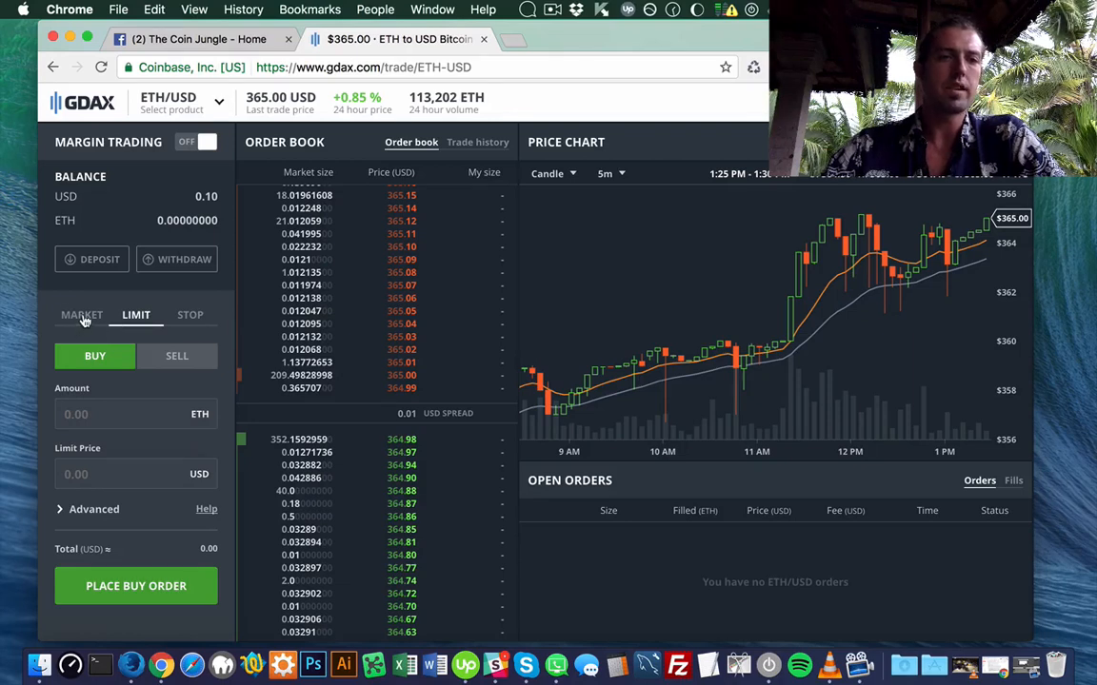
Fill a market buy with .1 USD, then return to an empty limit order form
click(80, 314)
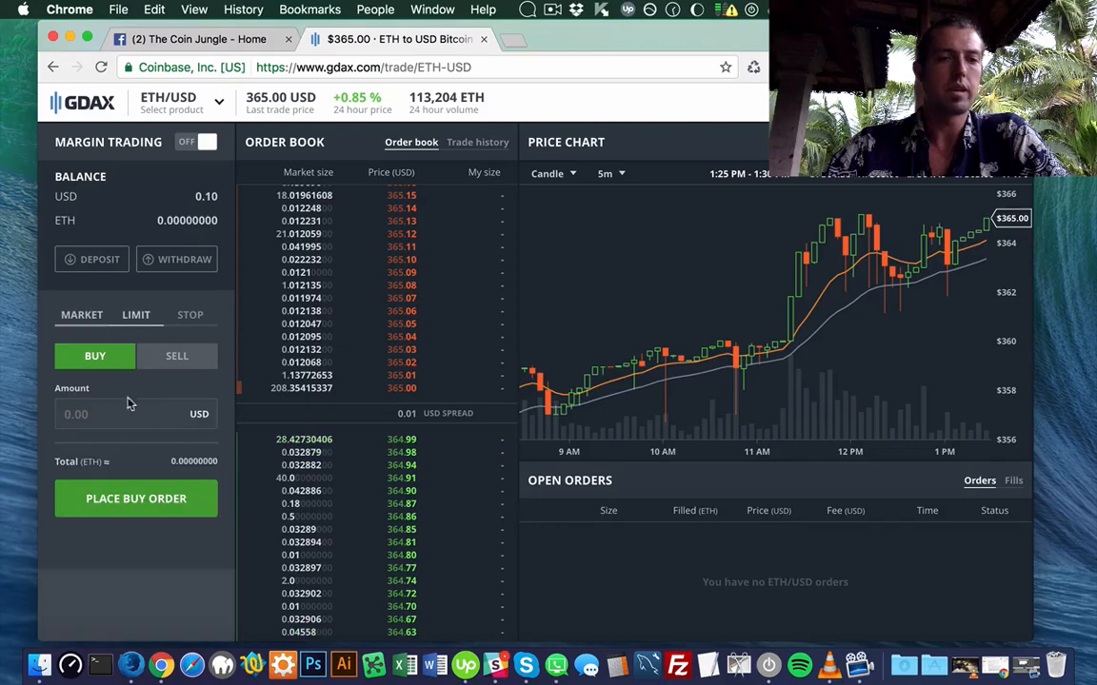
click(124, 416)
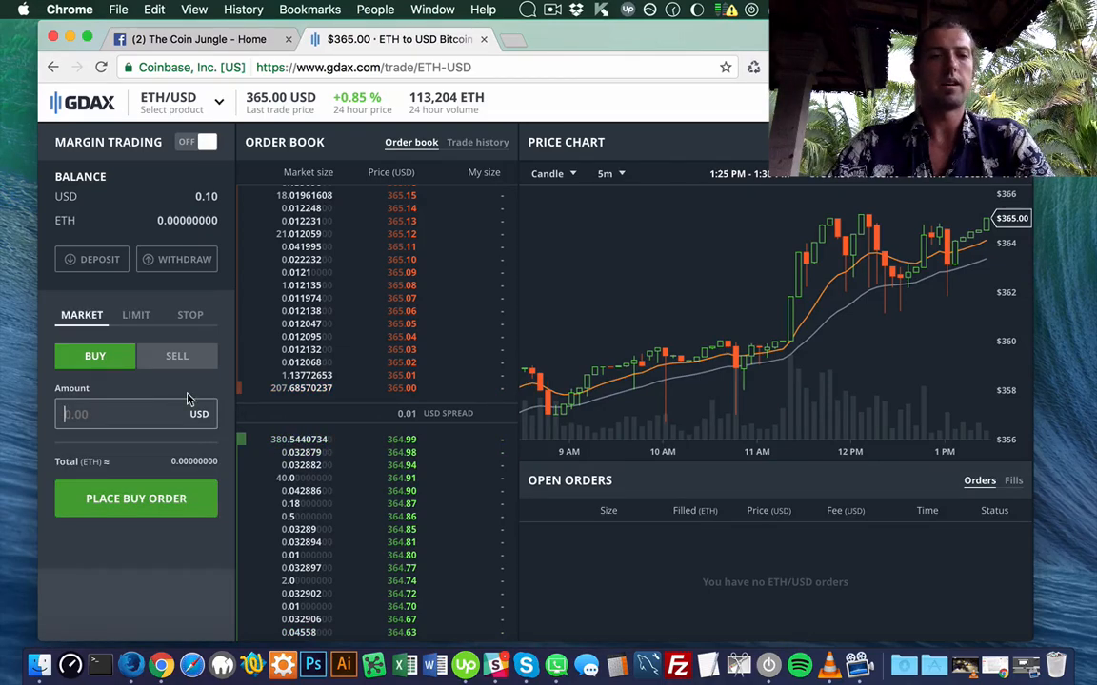
text(.1)
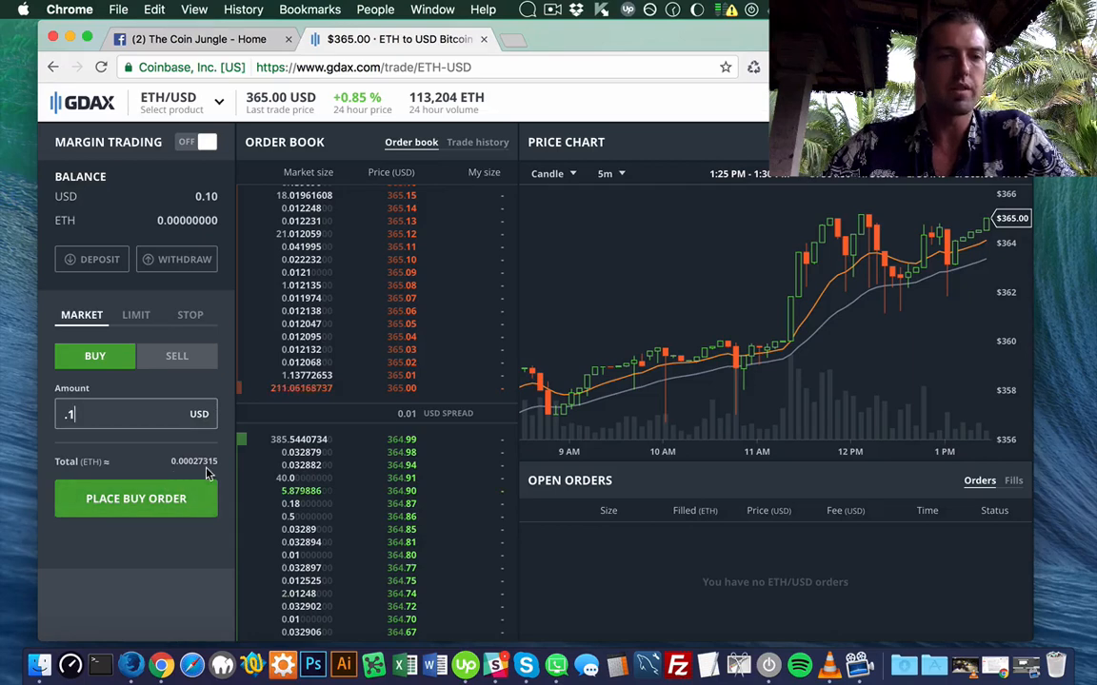
click(135, 314)
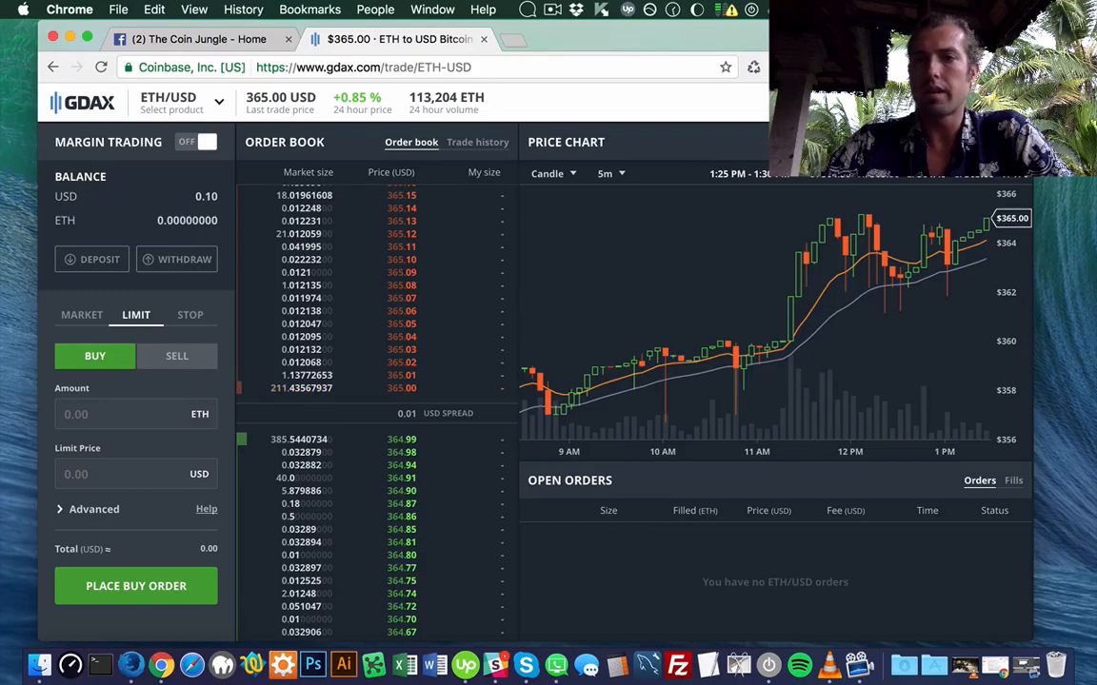
Switch the chart panel to the ETH-USD depth chart and scroll to inspect it
click(567, 141)
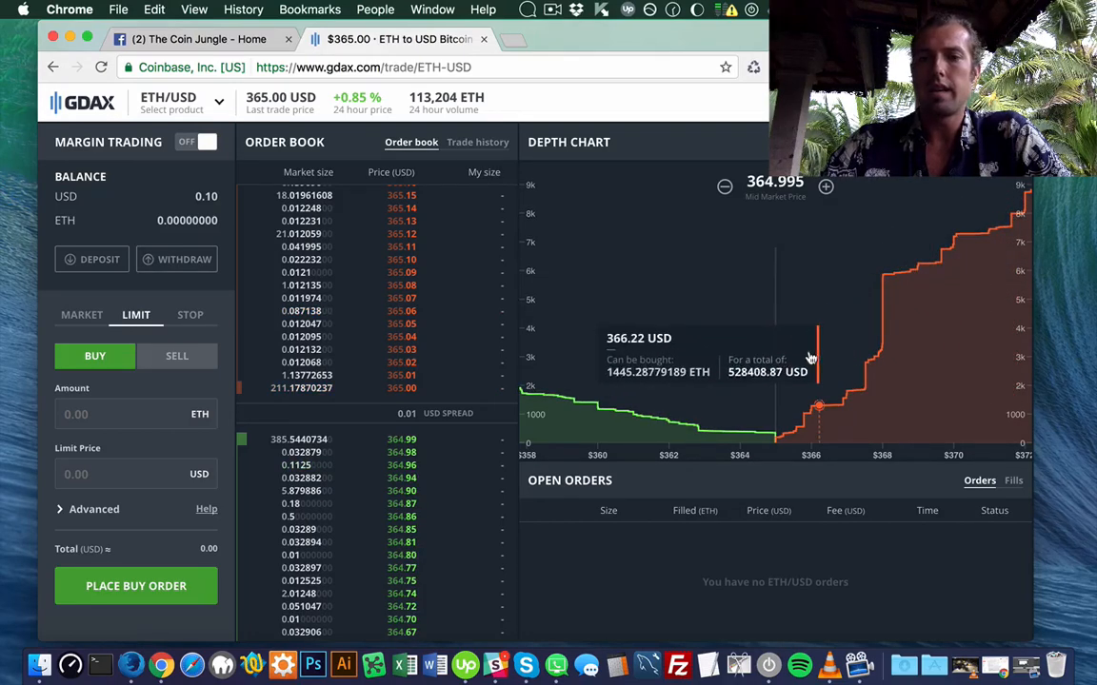
mouse_move(960, 276)
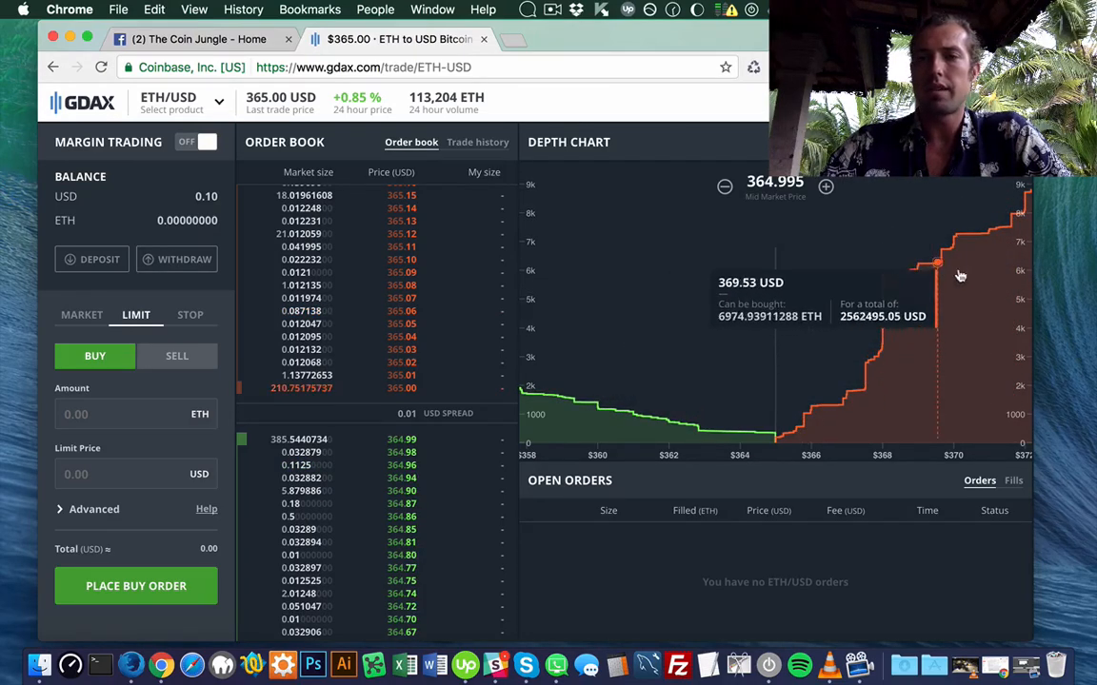
mouse_move(1013, 236)
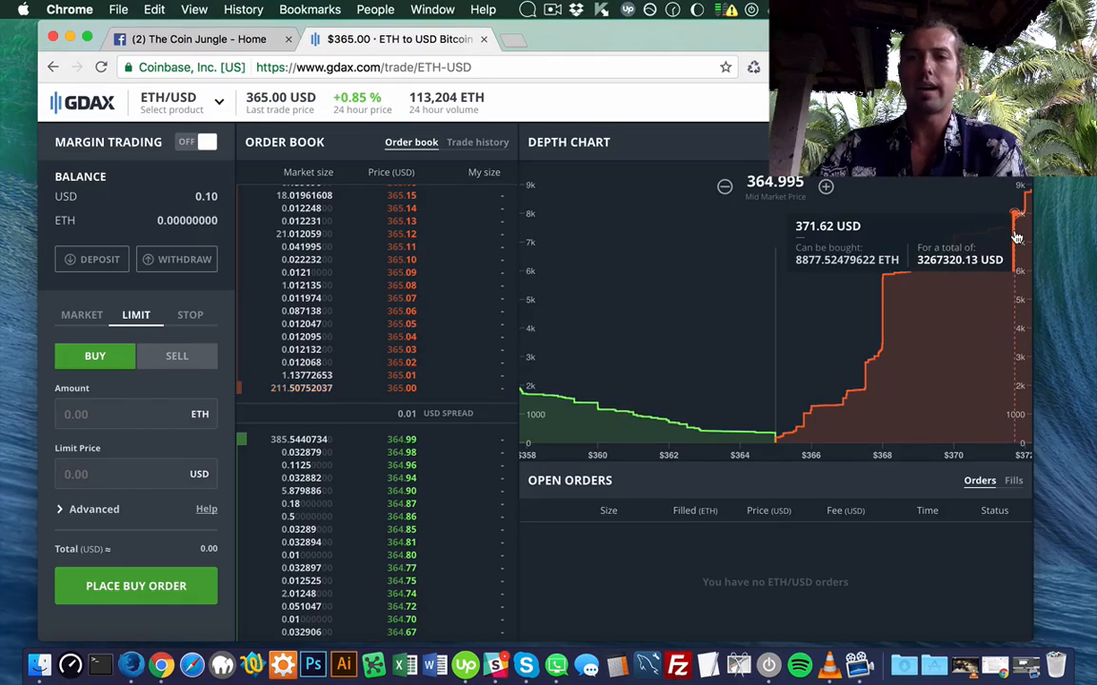
mouse_move(828, 403)
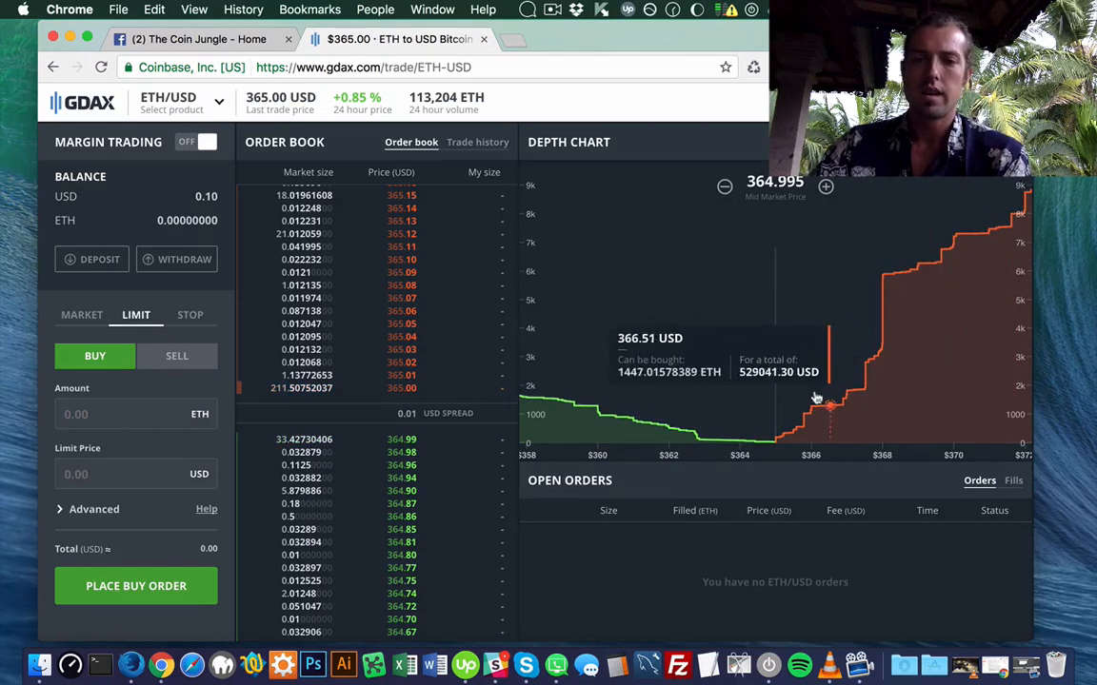
mouse_move(784, 438)
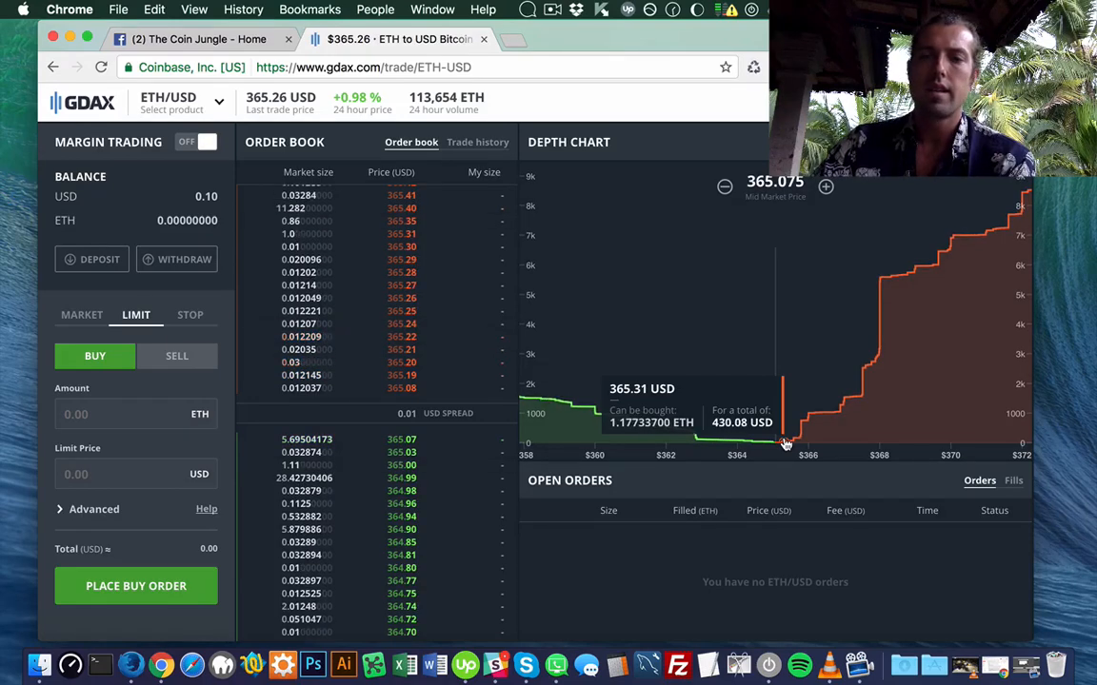
mouse_move(880, 285)
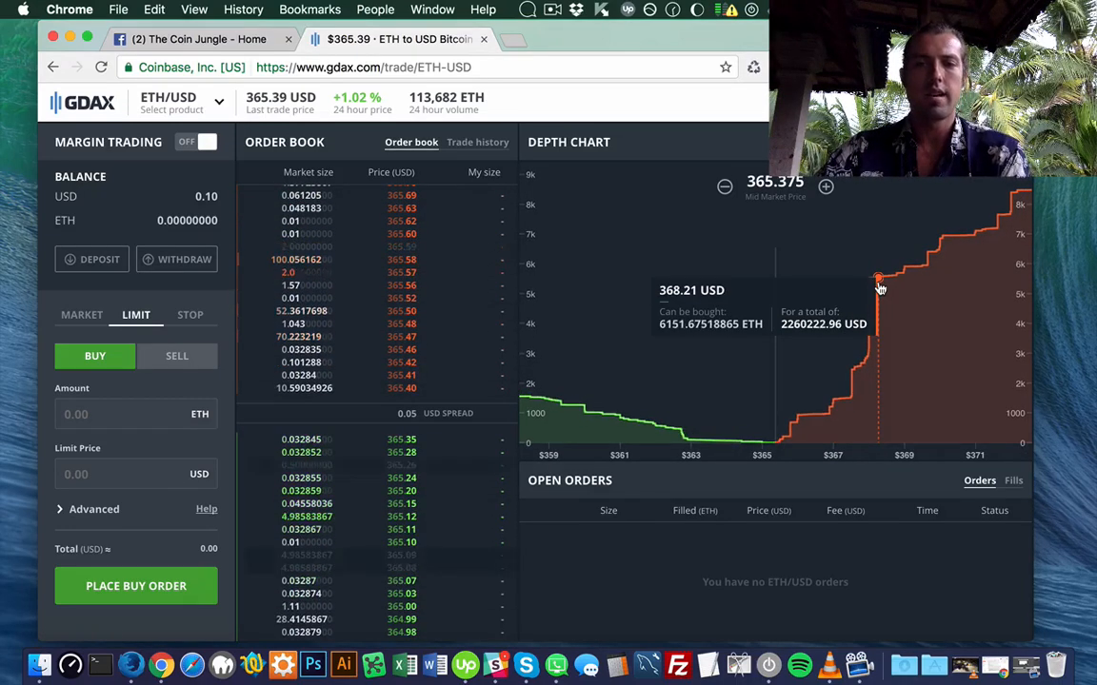
mouse_move(720, 442)
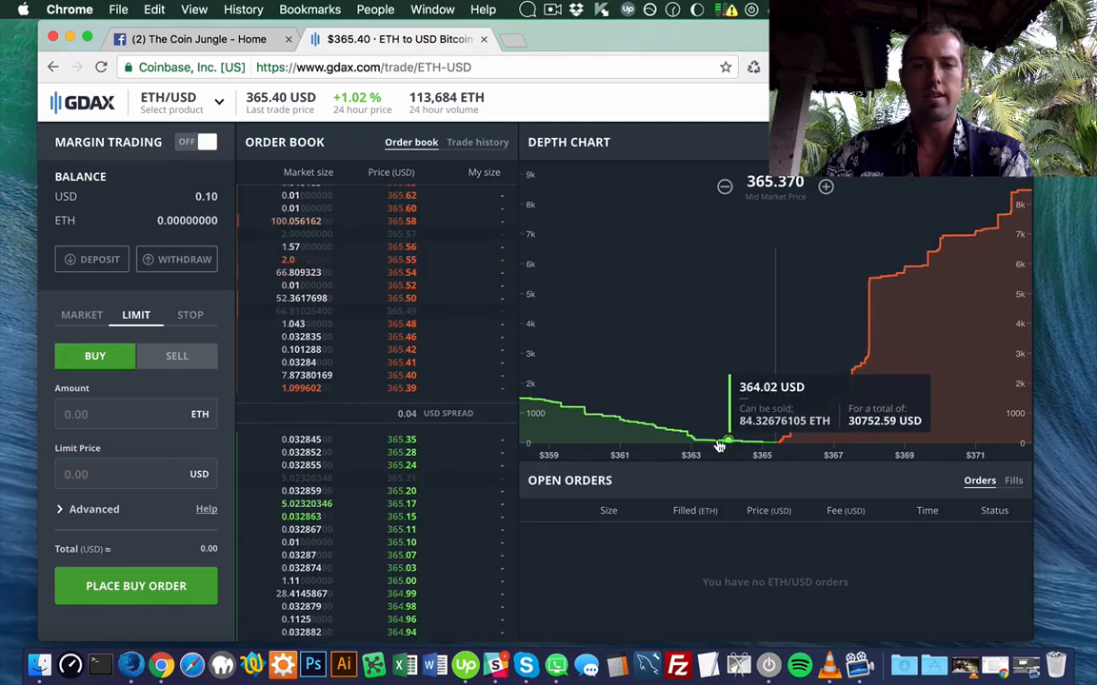
mouse_move(632, 419)
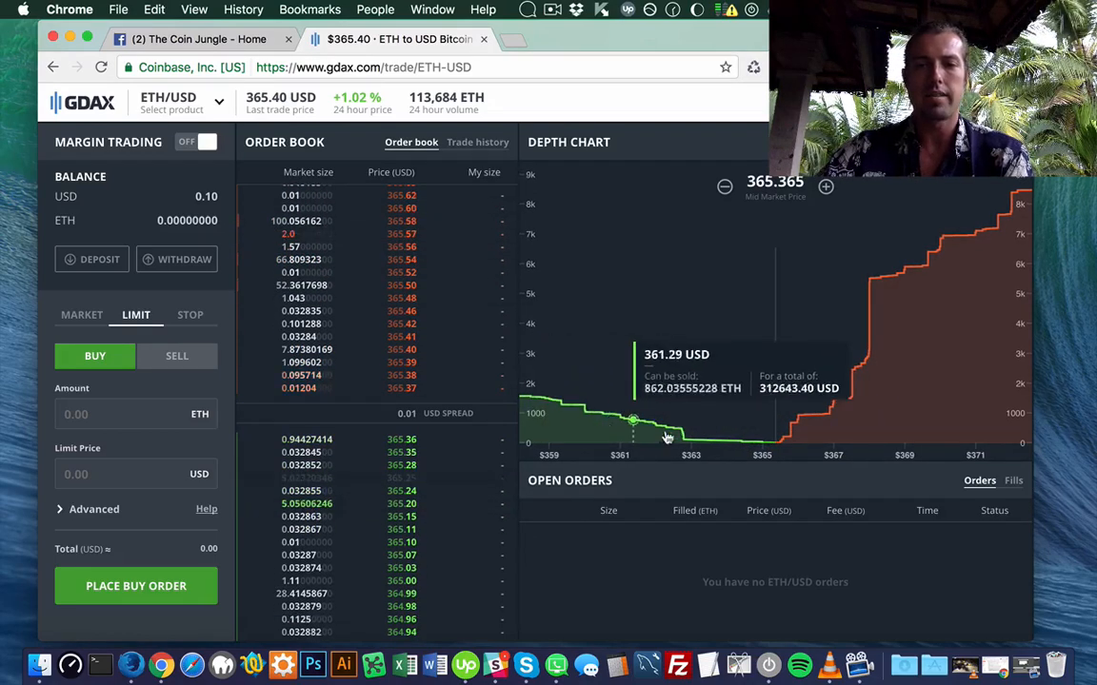
mouse_move(563, 407)
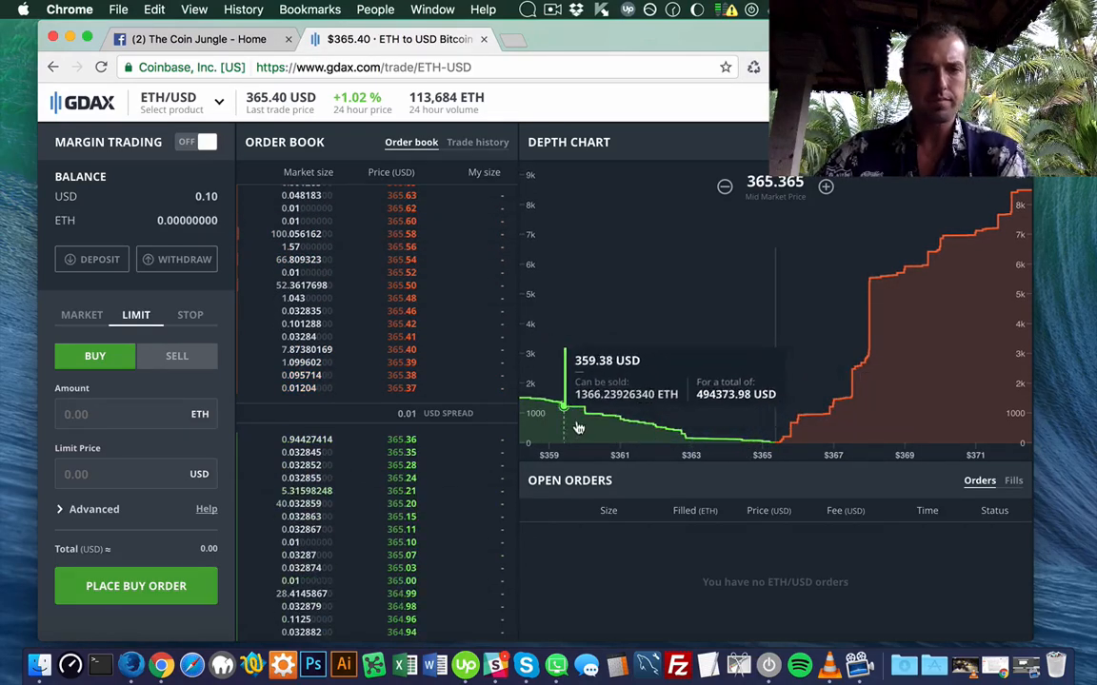
scroll(down, 3)
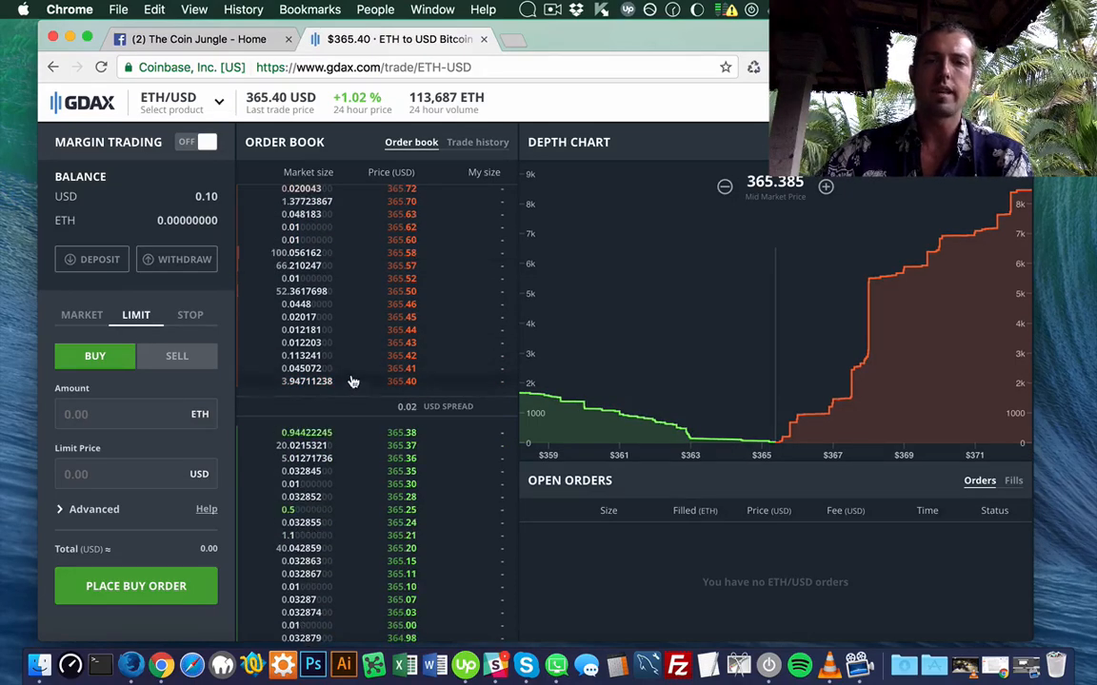
mouse_move(796, 416)
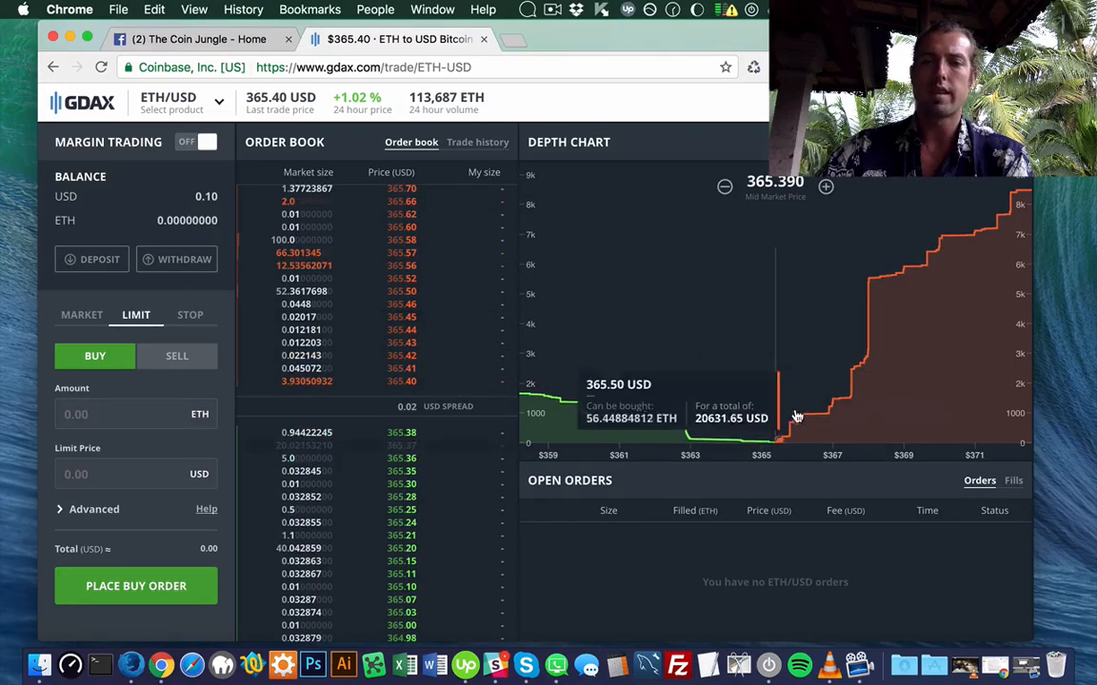
mouse_move(809, 416)
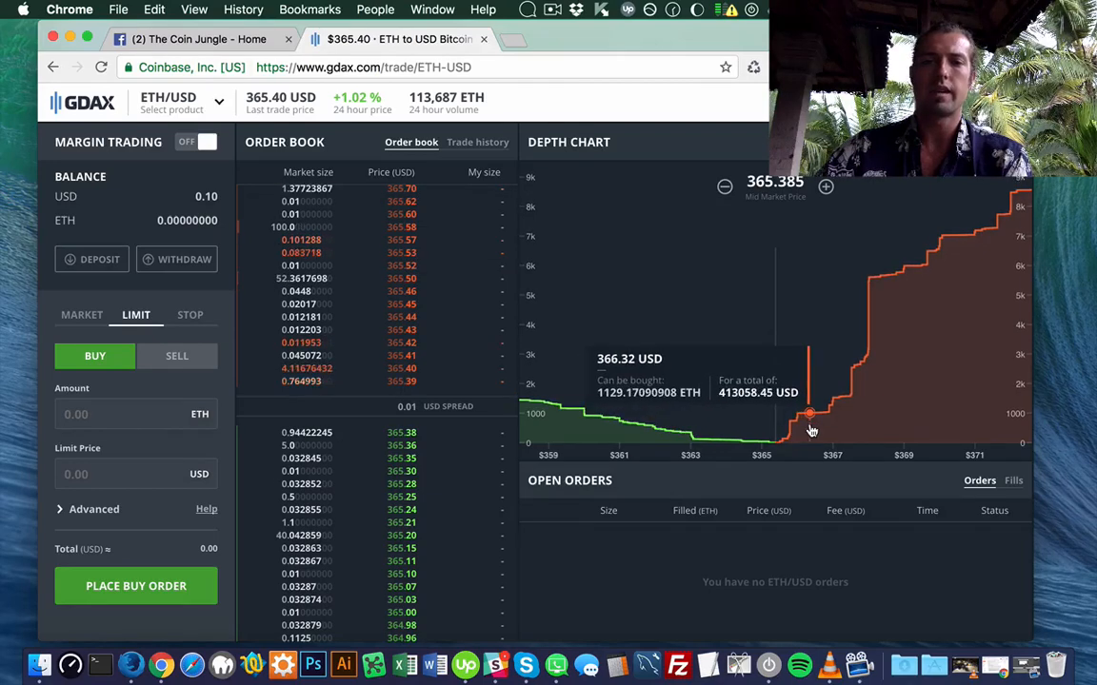
mouse_move(674, 439)
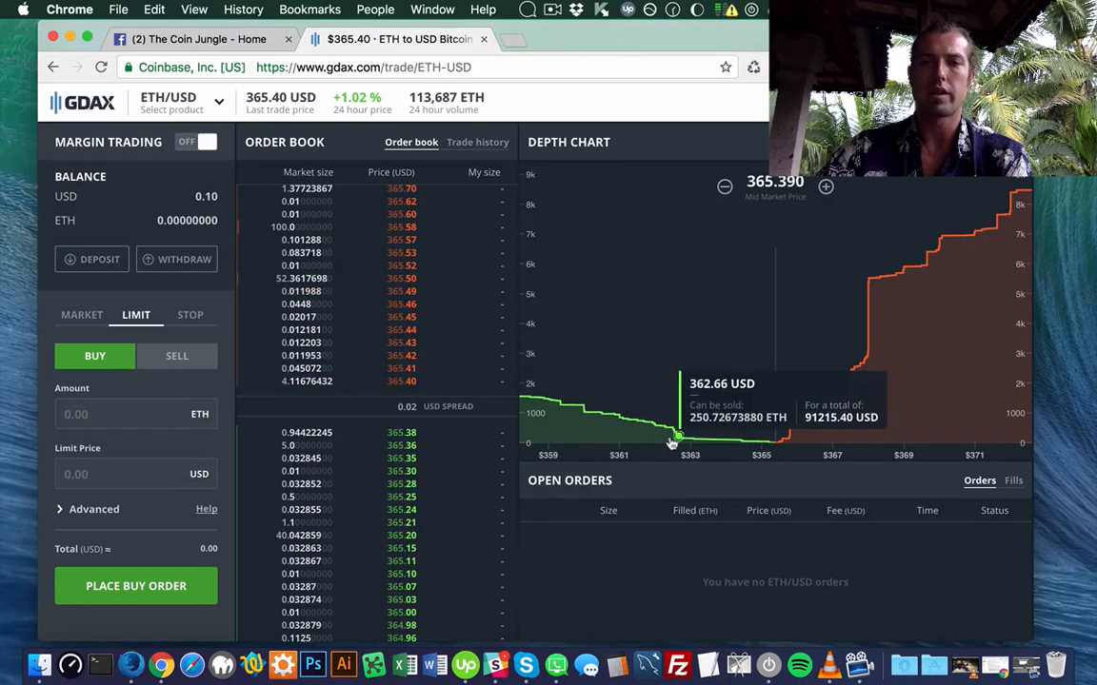
mouse_move(761, 439)
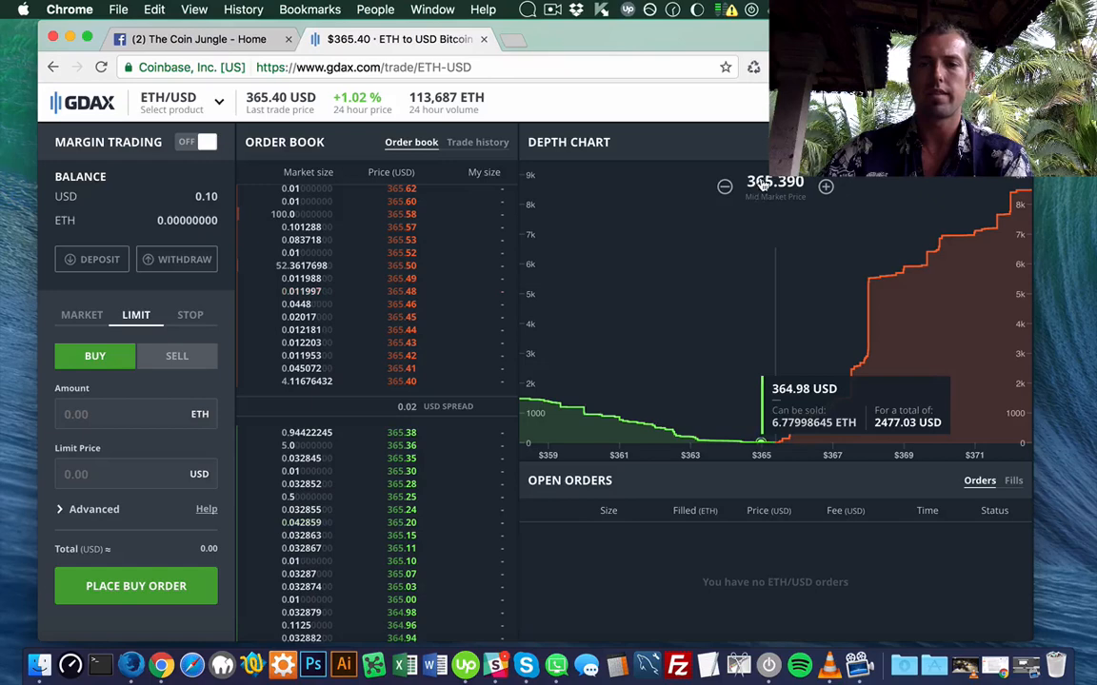
mouse_move(792, 428)
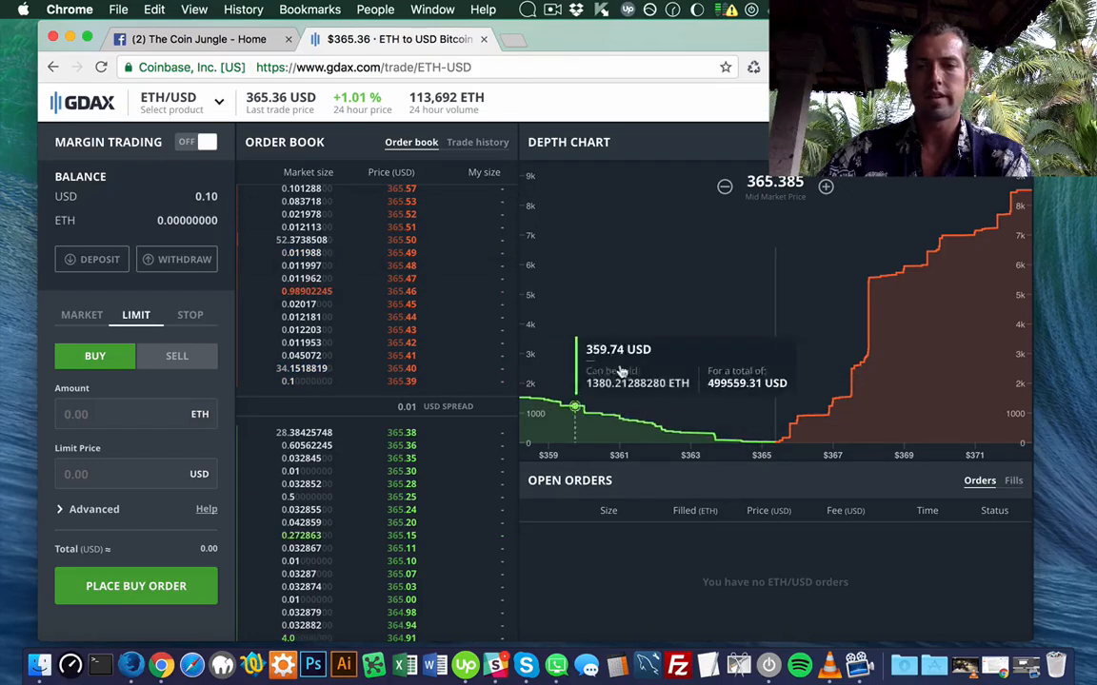
mouse_move(766, 441)
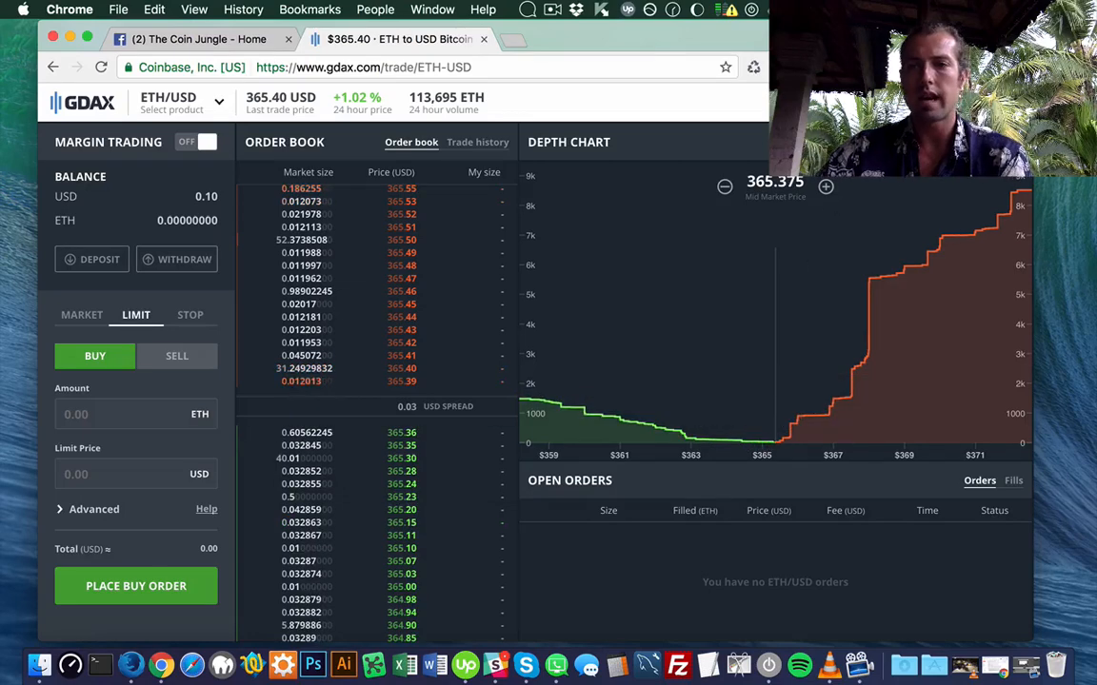
click(565, 141)
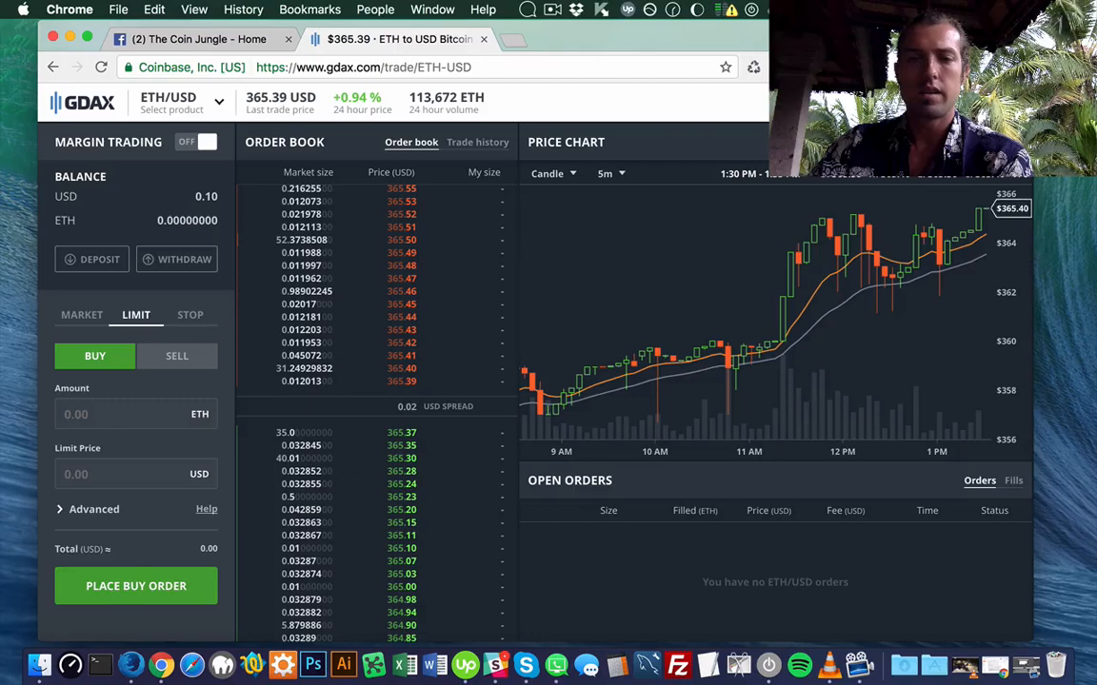
click(568, 141)
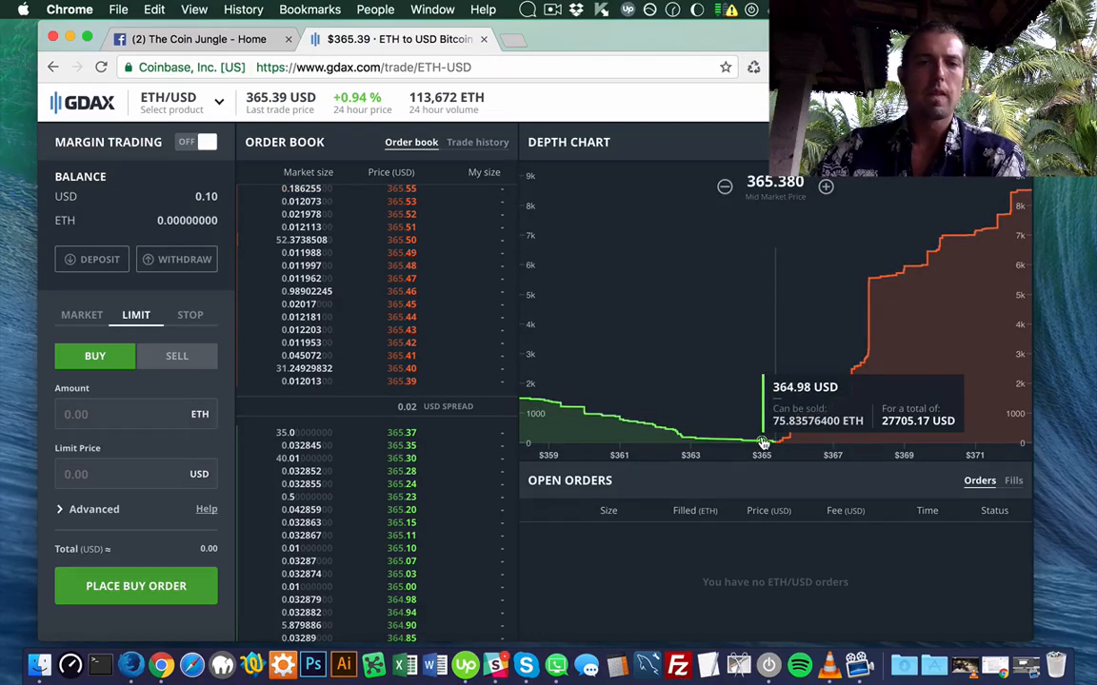
mouse_move(868, 288)
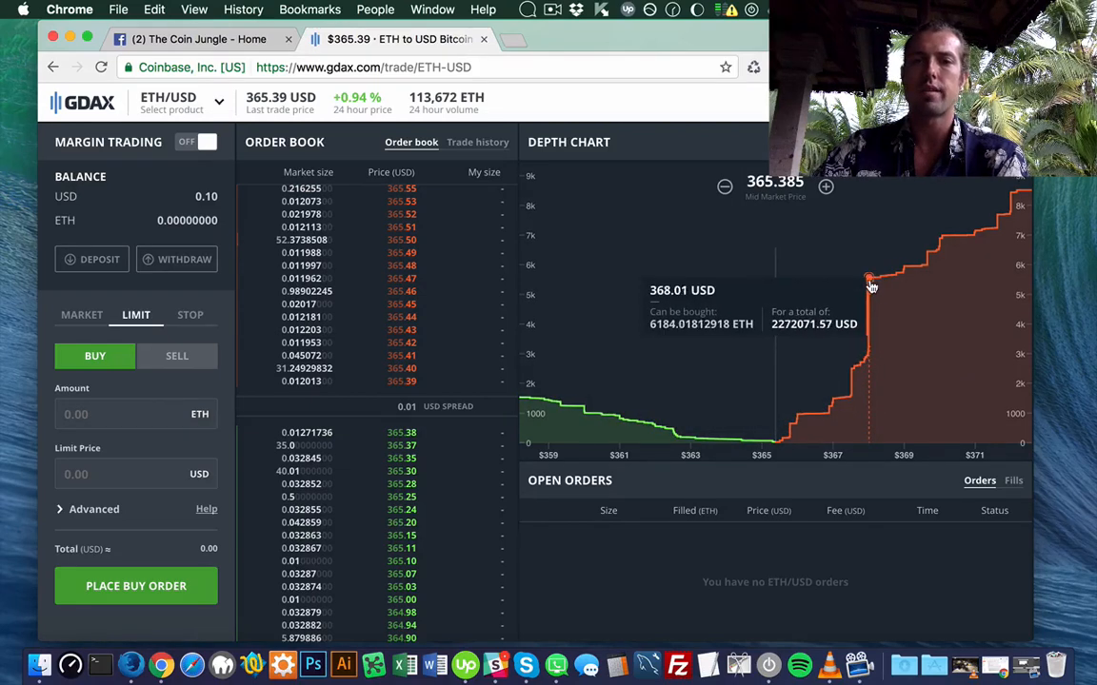
mouse_move(868, 286)
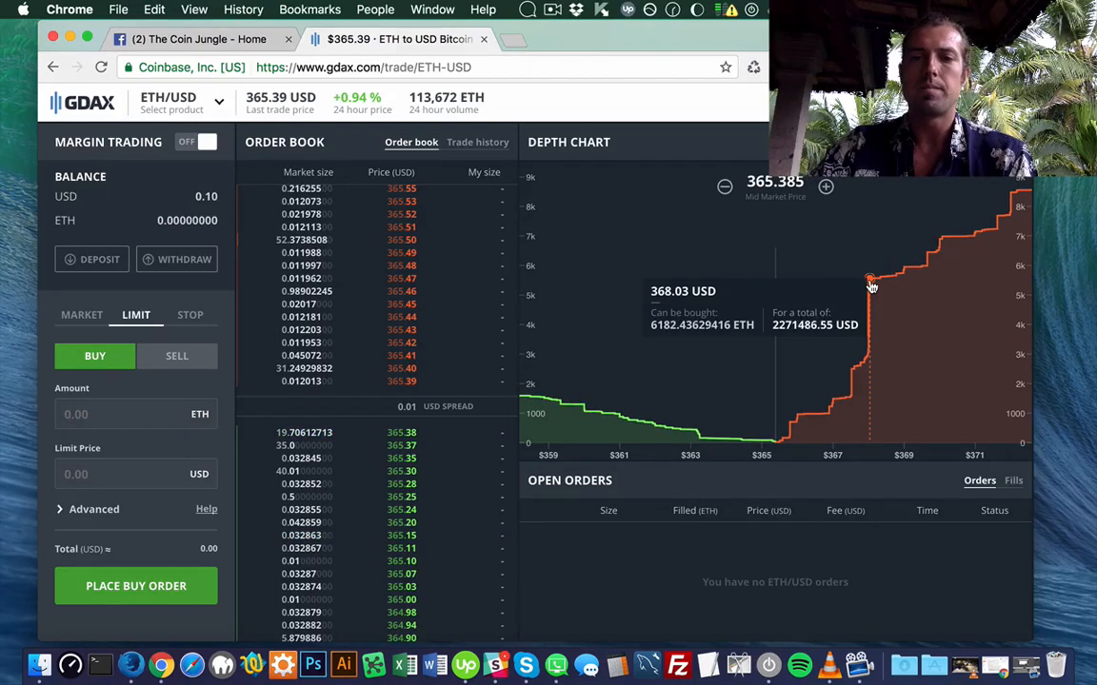
mouse_move(714, 428)
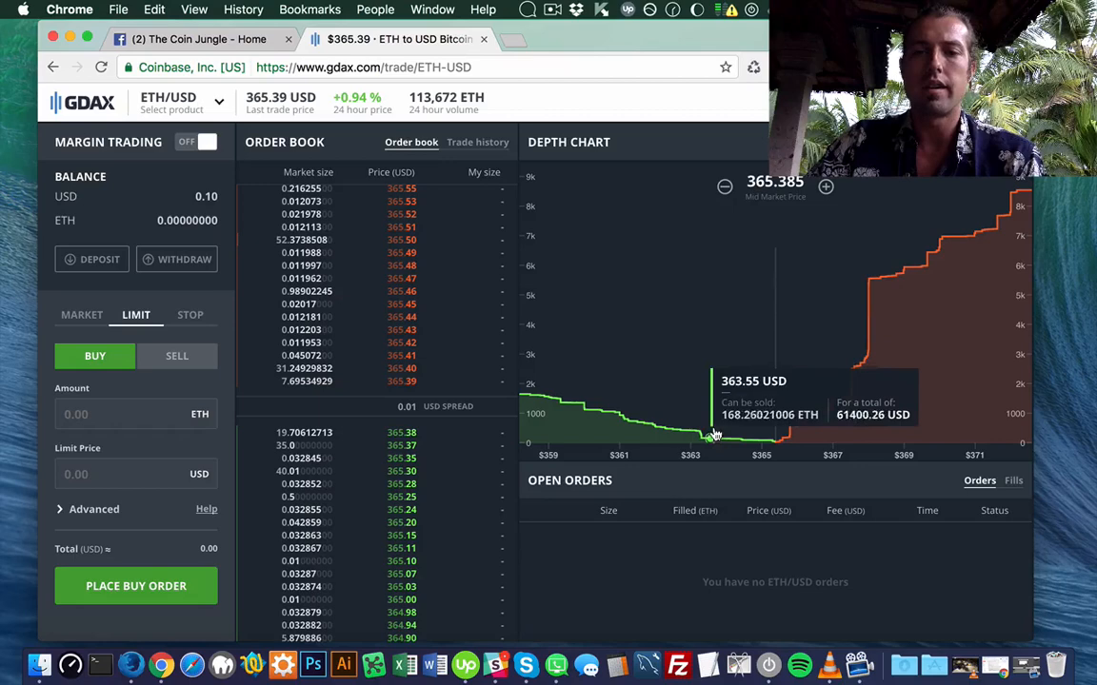
mouse_move(872, 282)
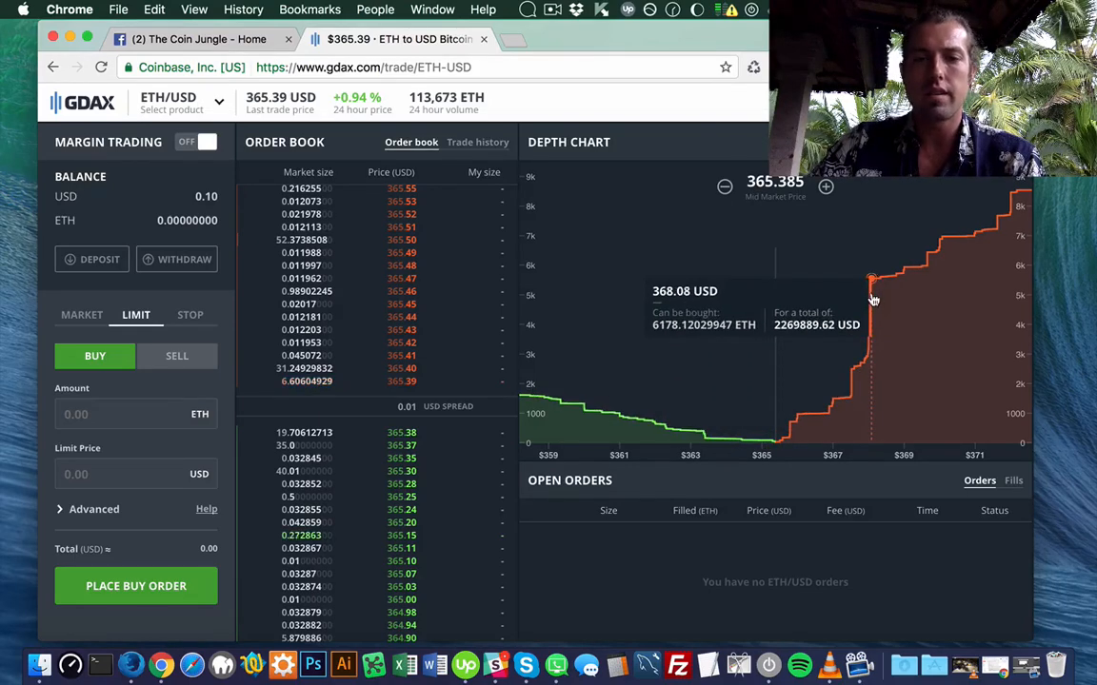
mouse_move(539, 395)
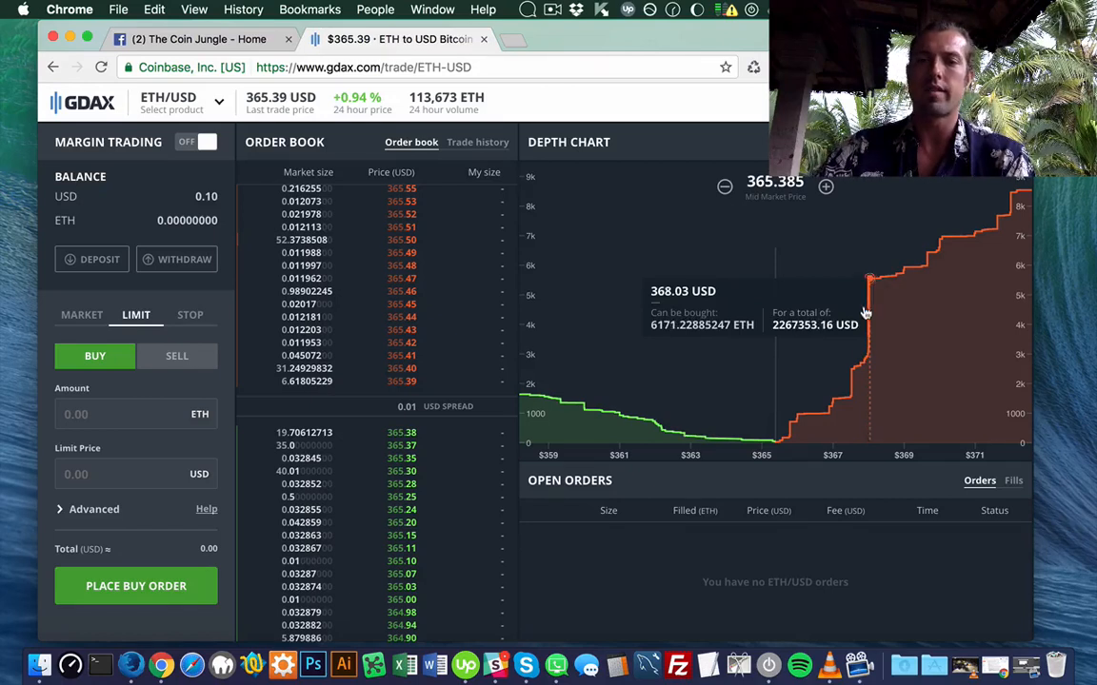
mouse_move(826, 411)
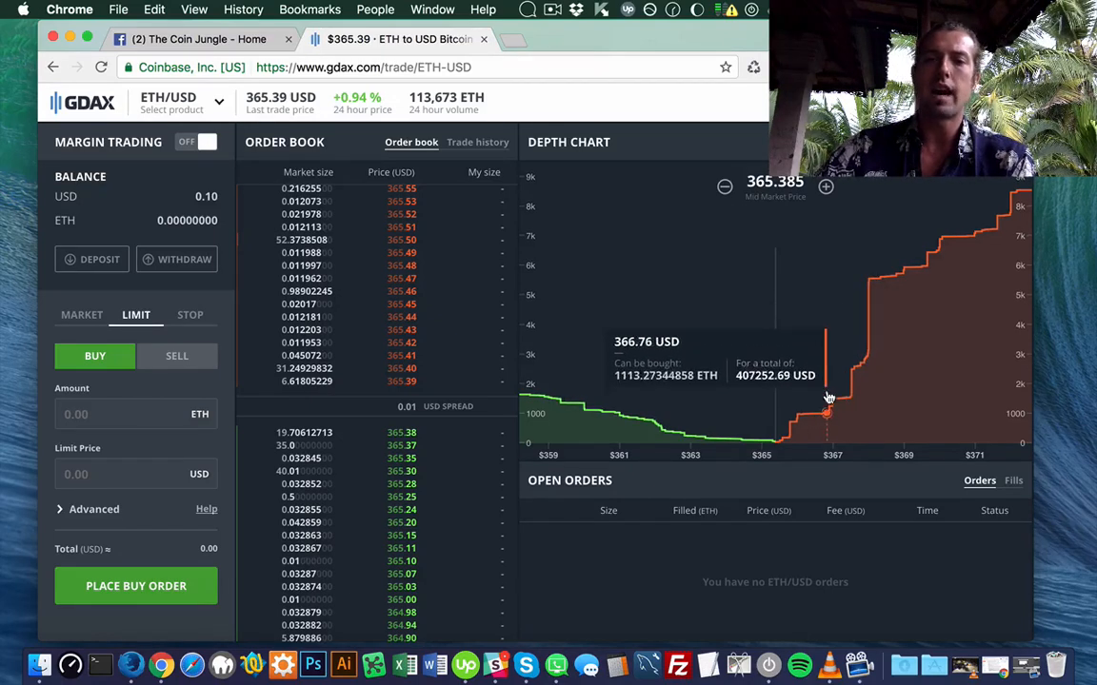
mouse_move(745, 442)
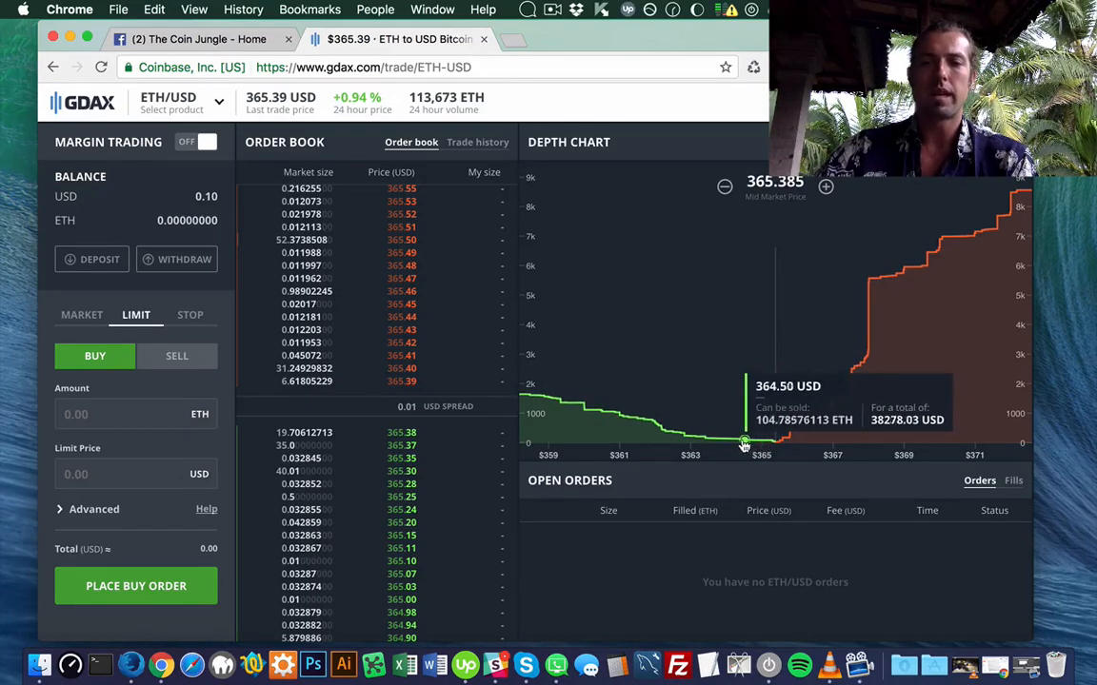
mouse_move(640, 434)
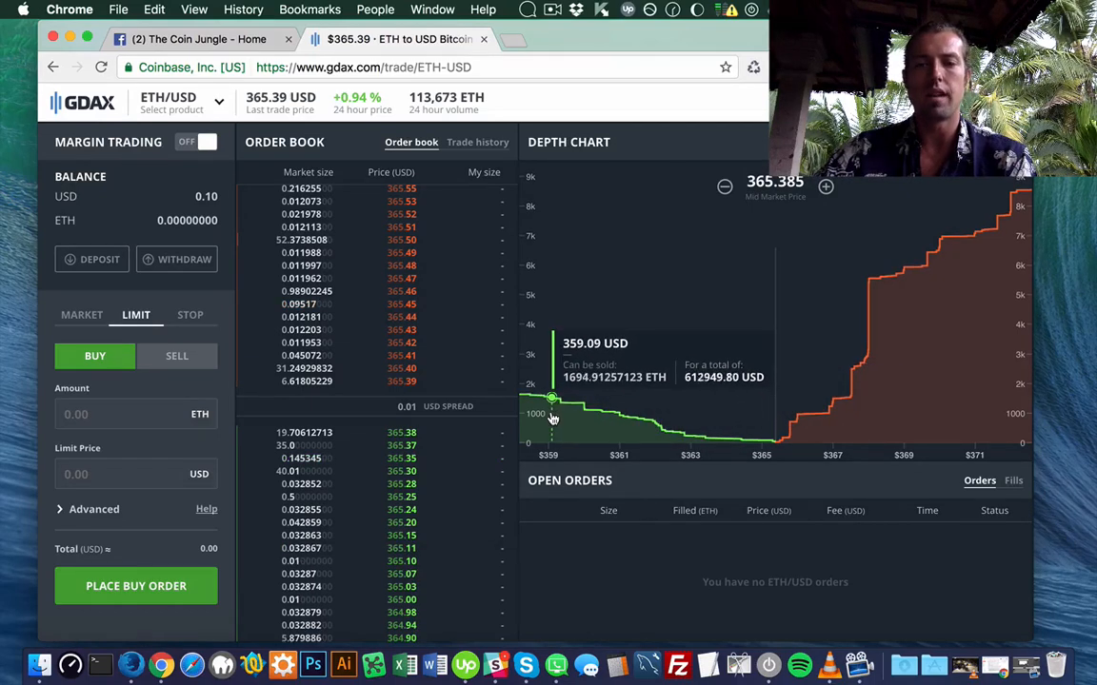
mouse_move(666, 320)
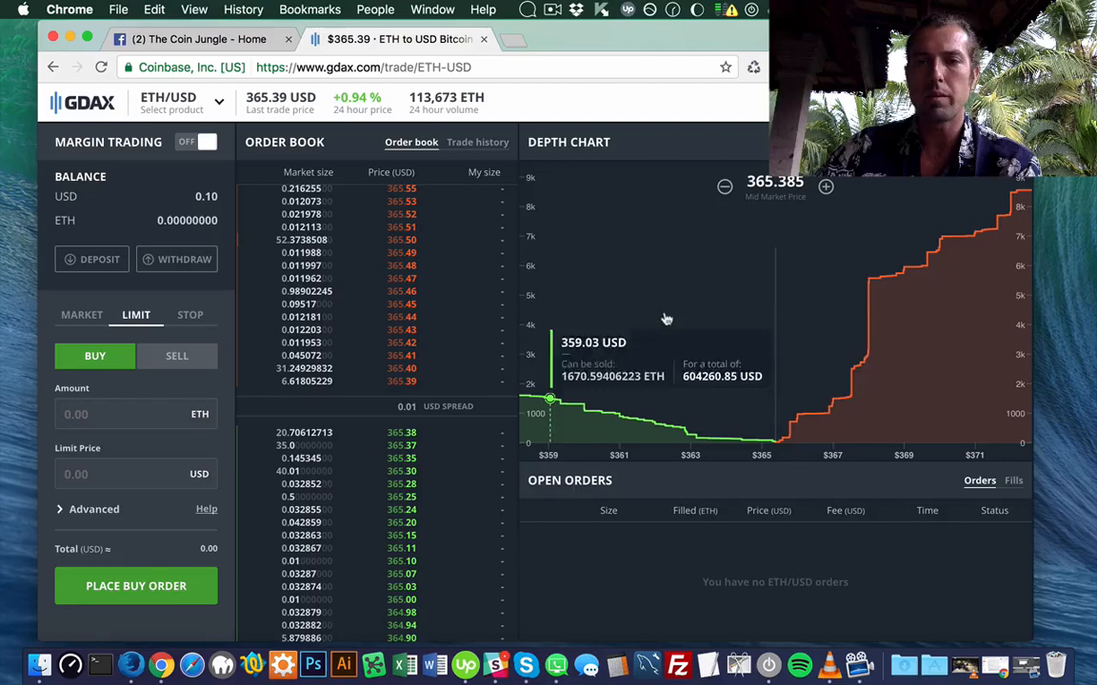
mouse_move(874, 278)
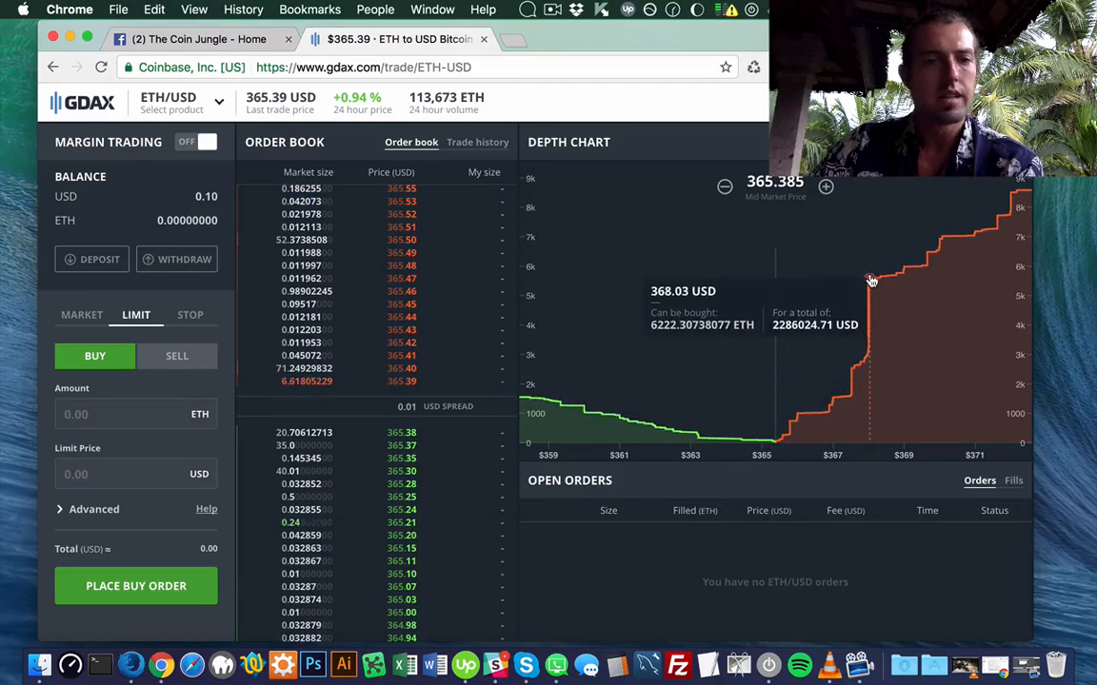
mouse_move(407, 316)
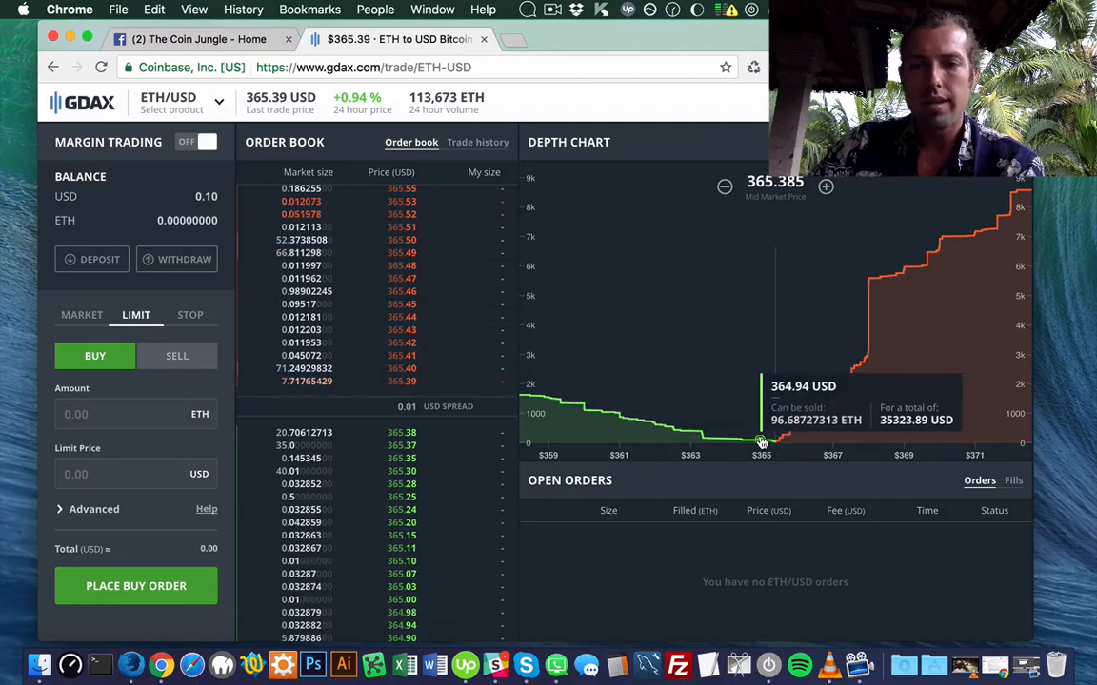
mouse_move(766, 442)
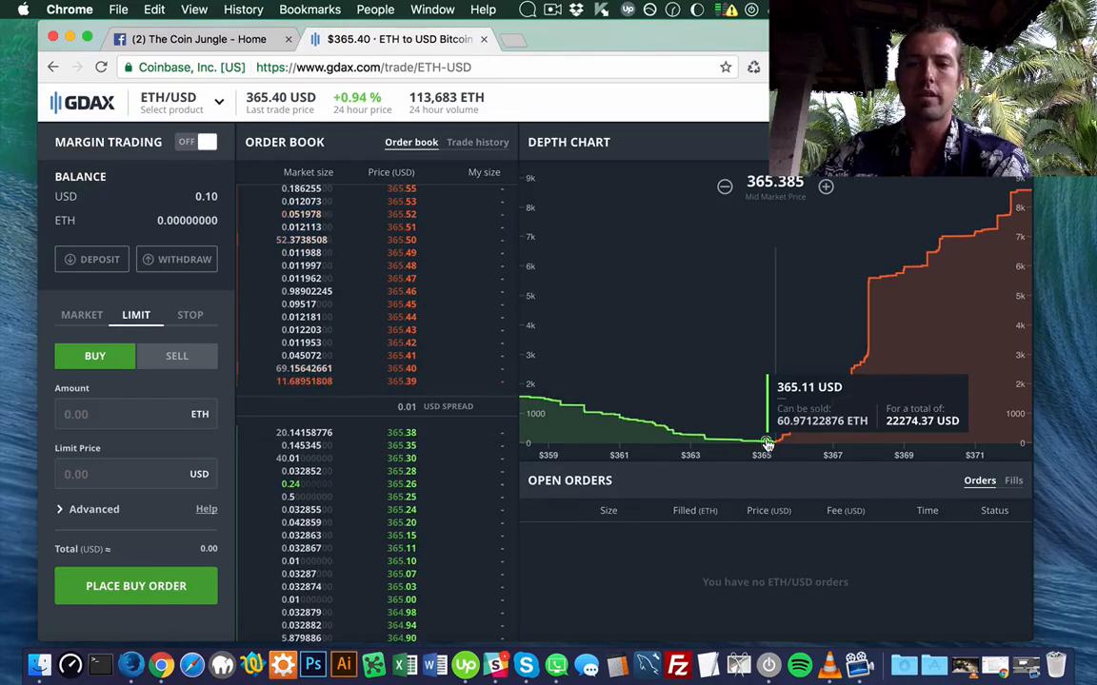
mouse_move(814, 246)
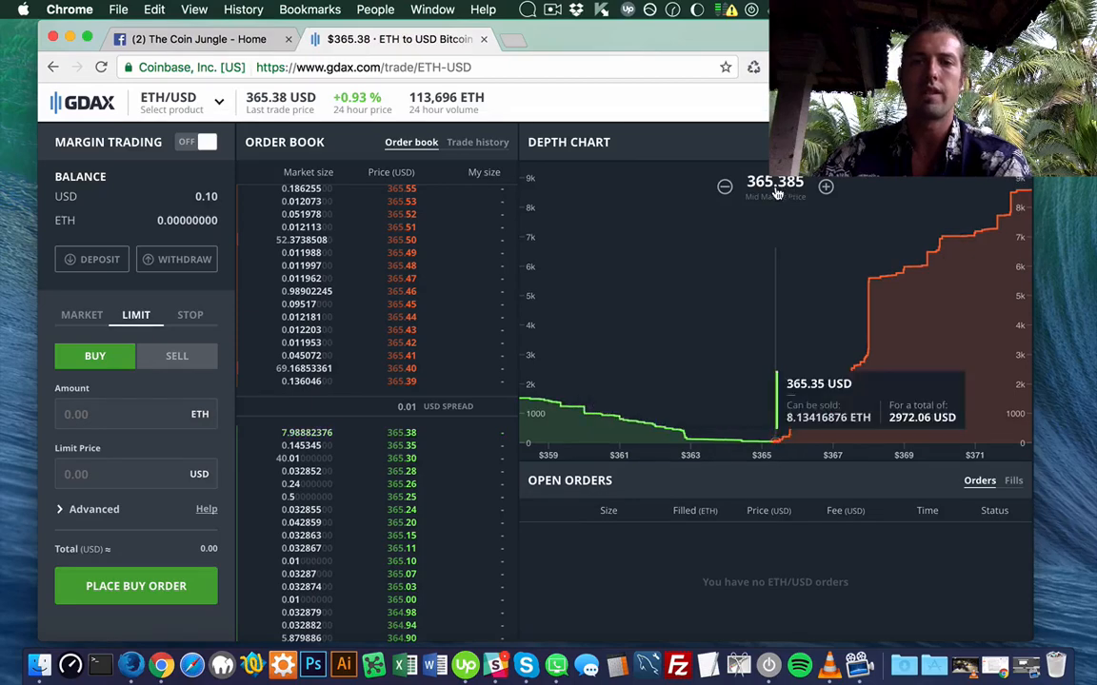
mouse_move(162, 466)
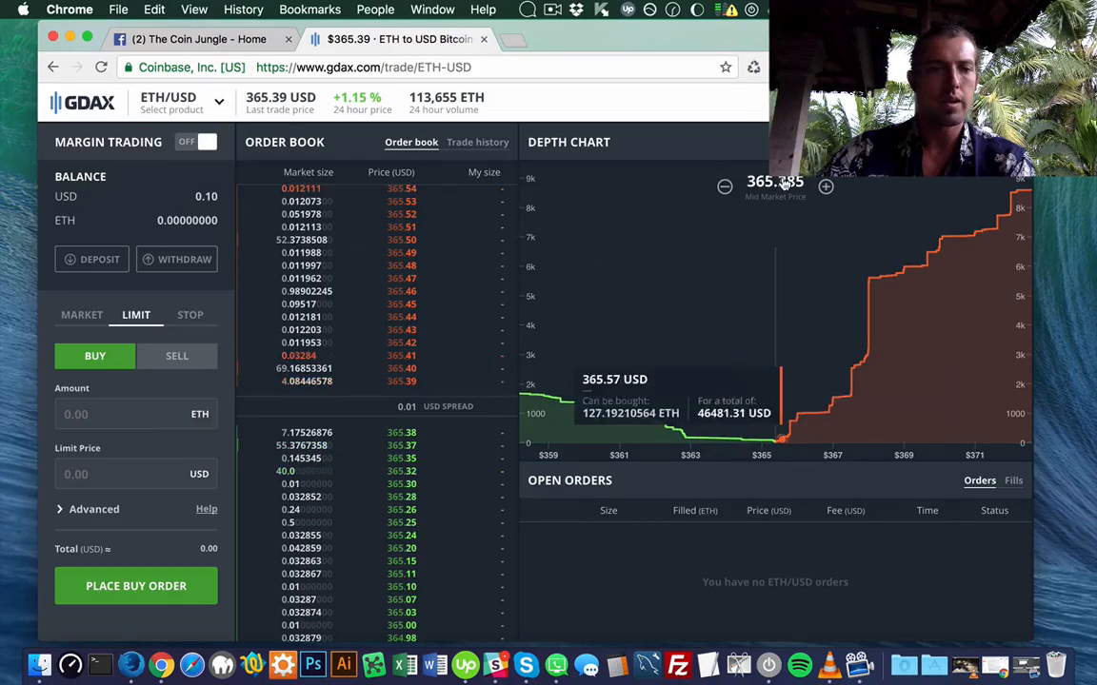
click(114, 474)
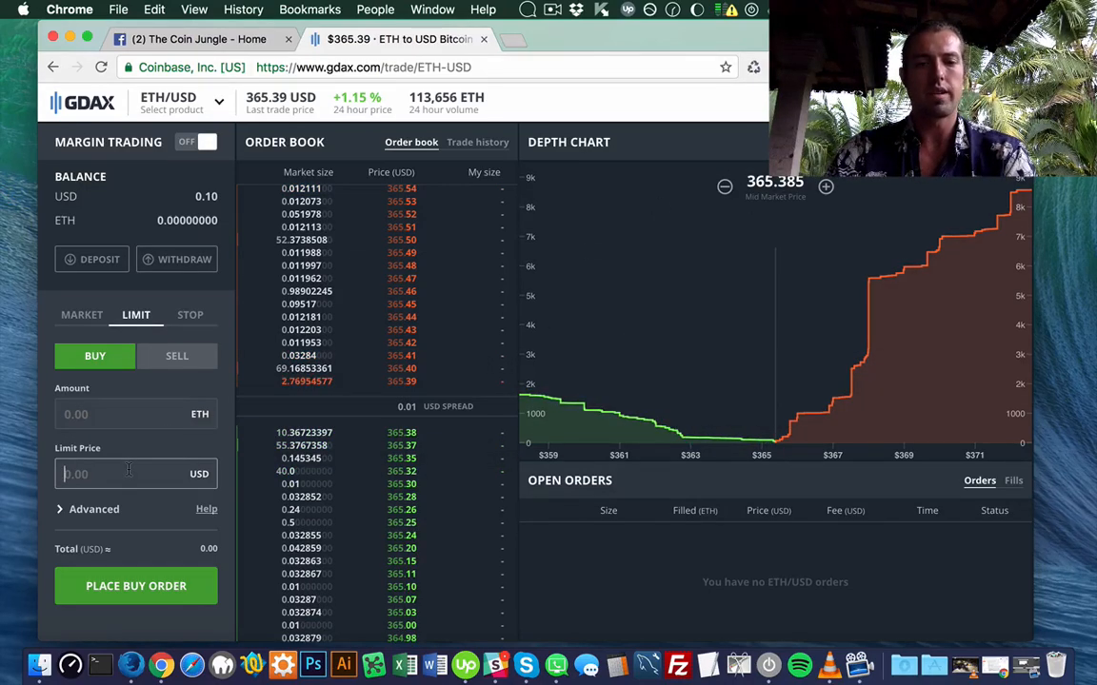
Enter a 365. limit price and begin the ETH amount as .001
text(365.10)
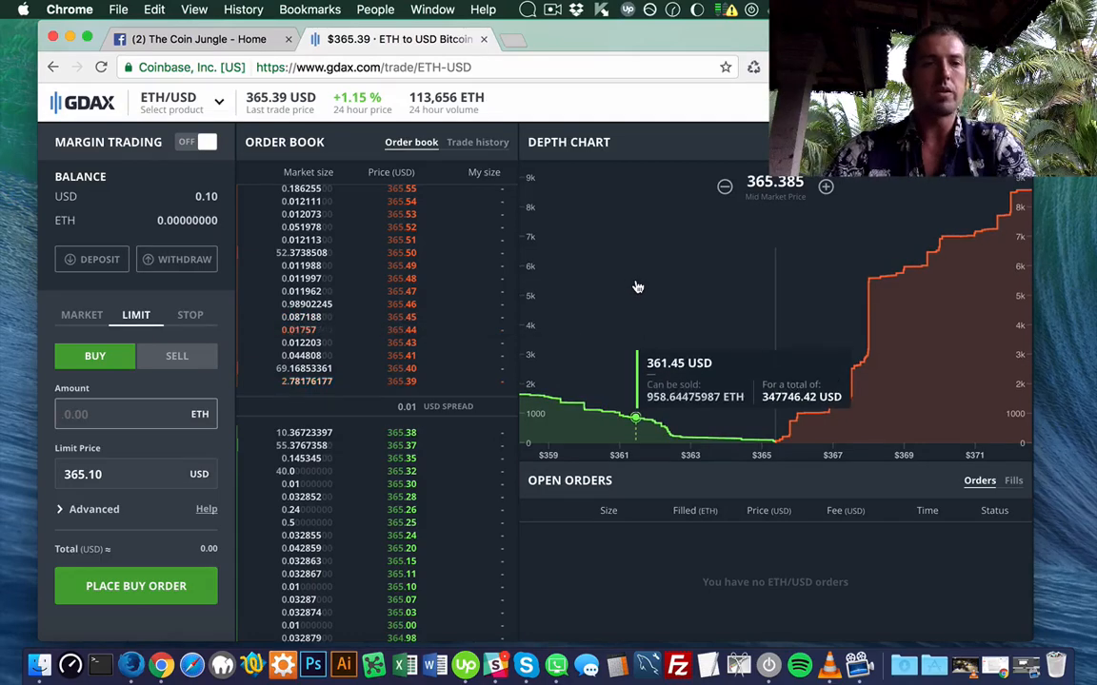
text(.0)
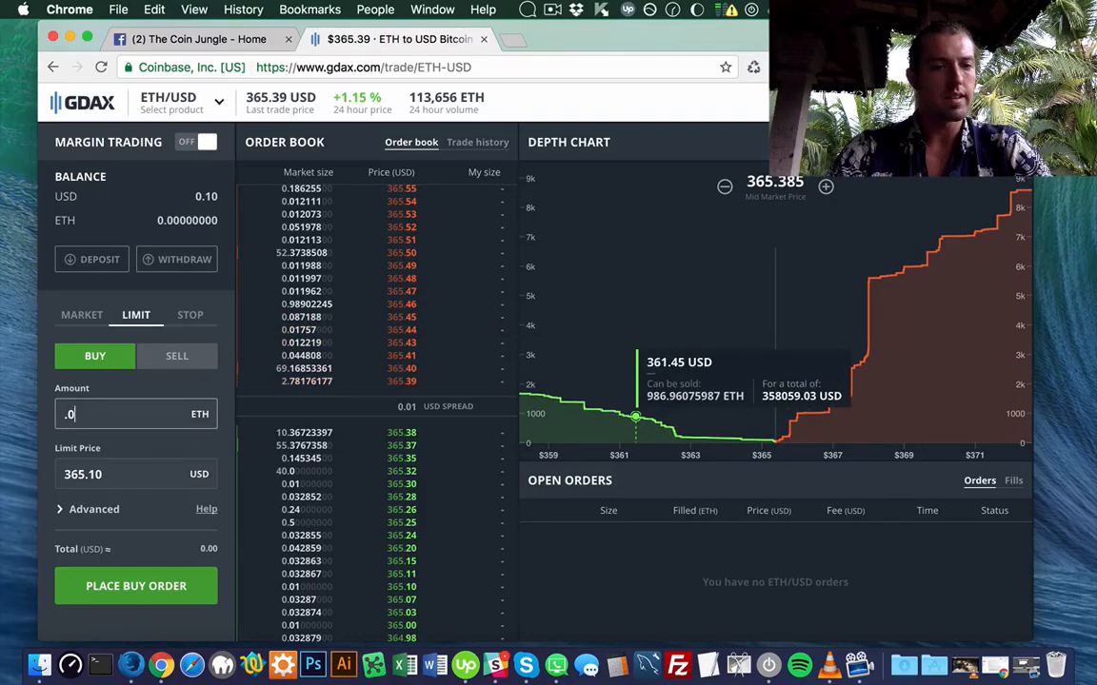
text(01)
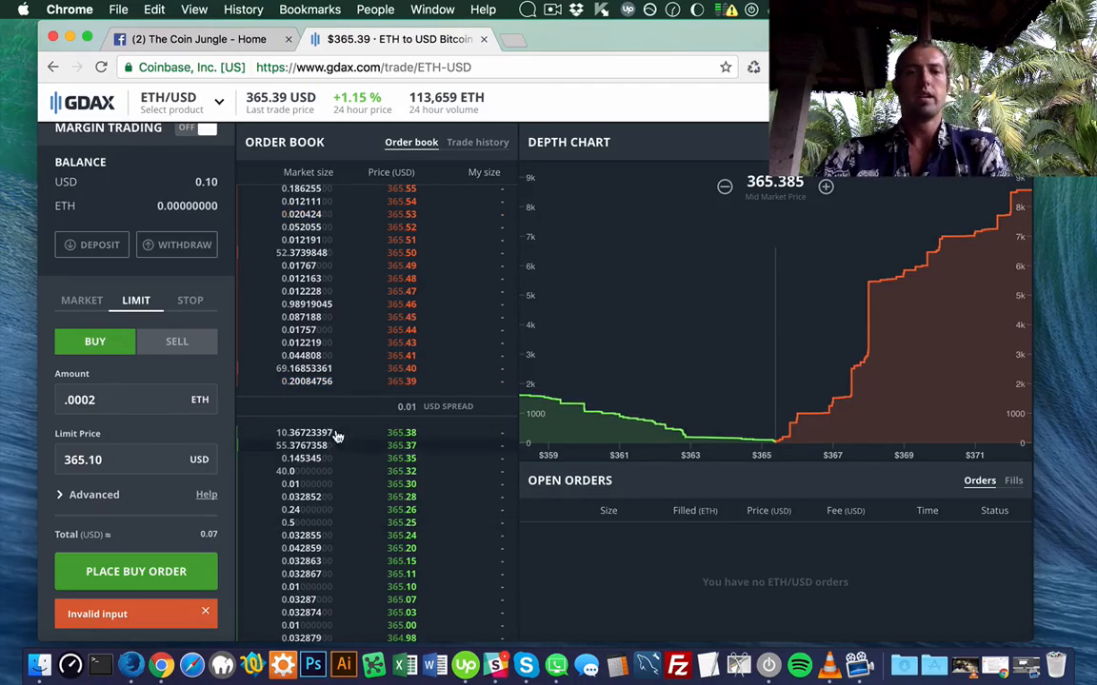
mouse_move(781, 541)
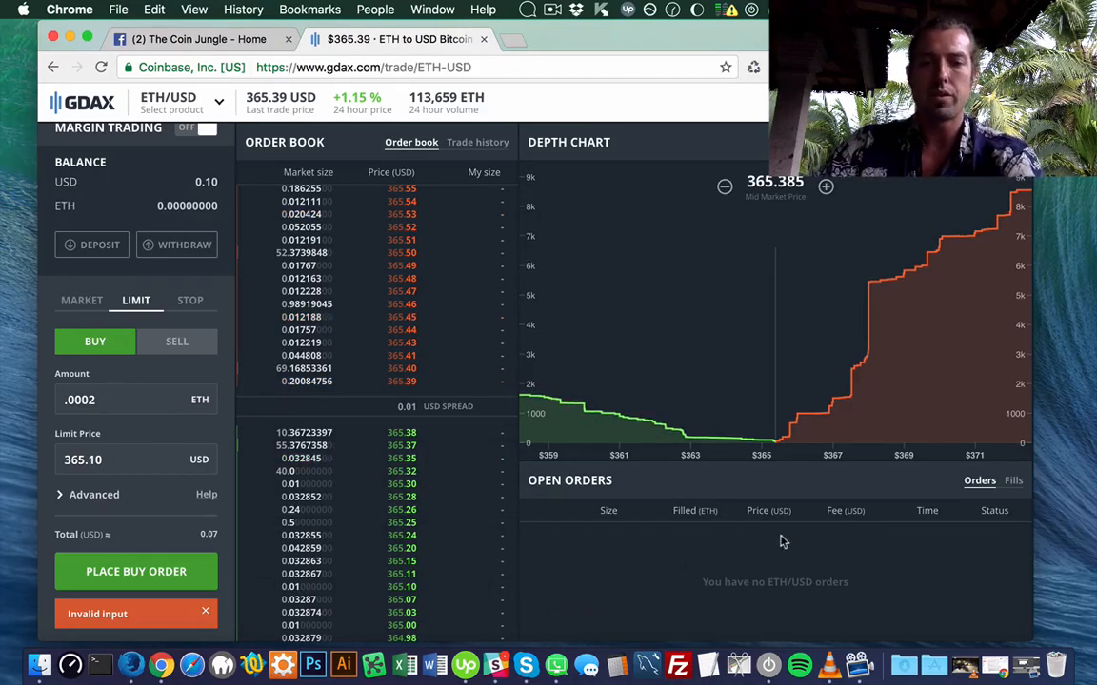
mouse_move(638, 535)
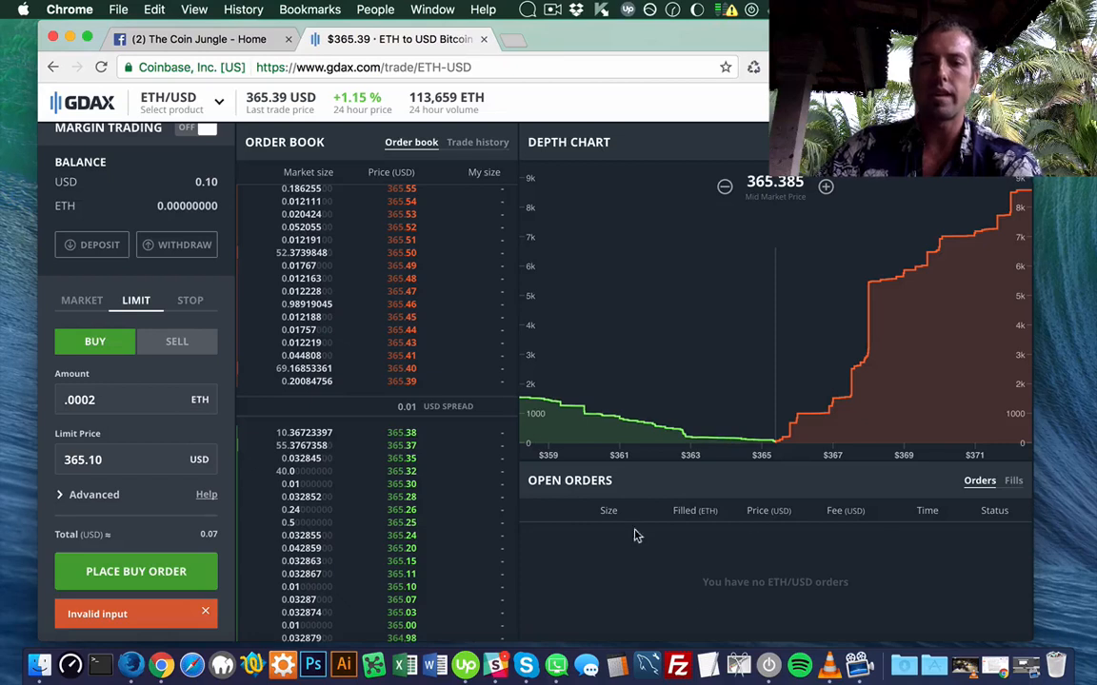
mouse_move(767, 442)
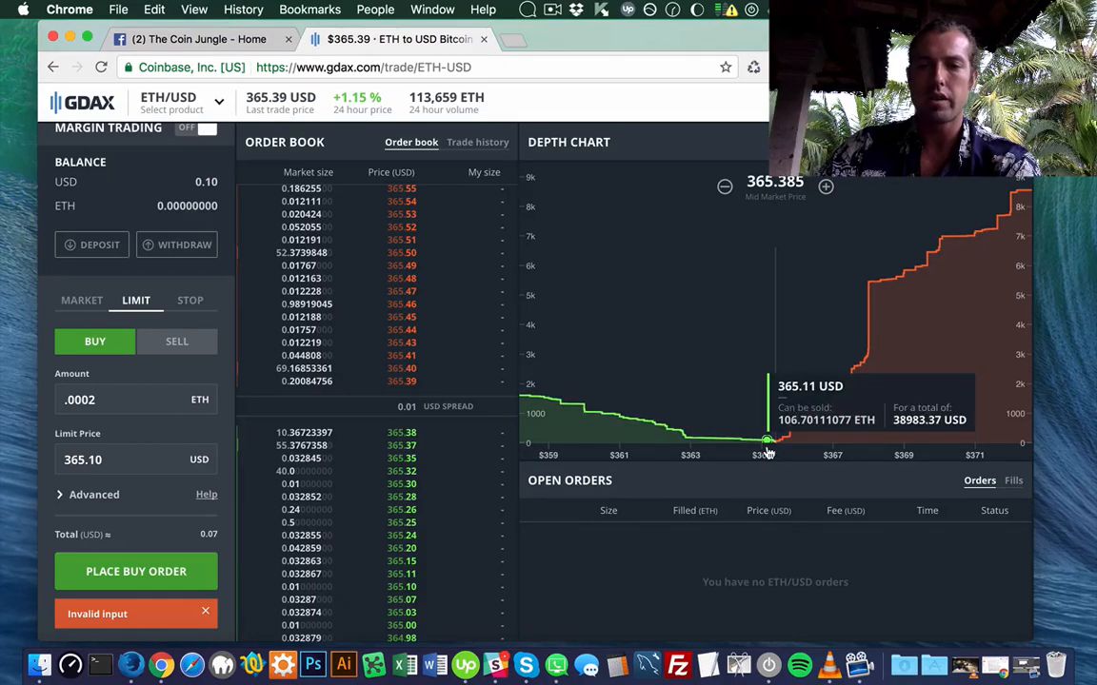
mouse_move(767, 444)
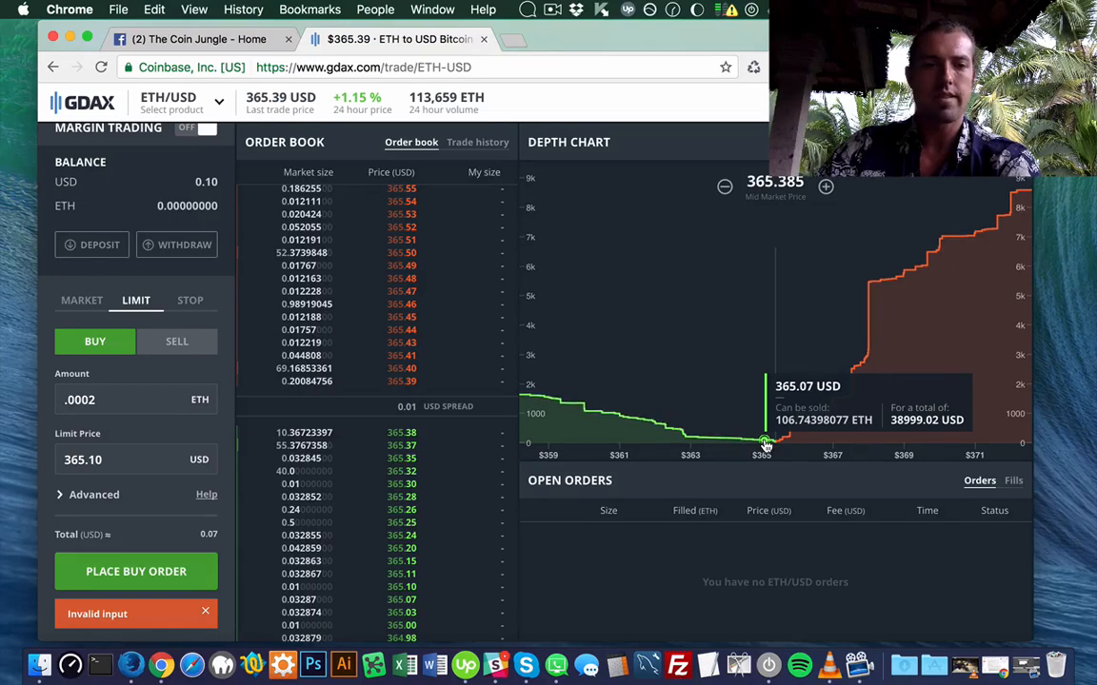
mouse_move(474, 469)
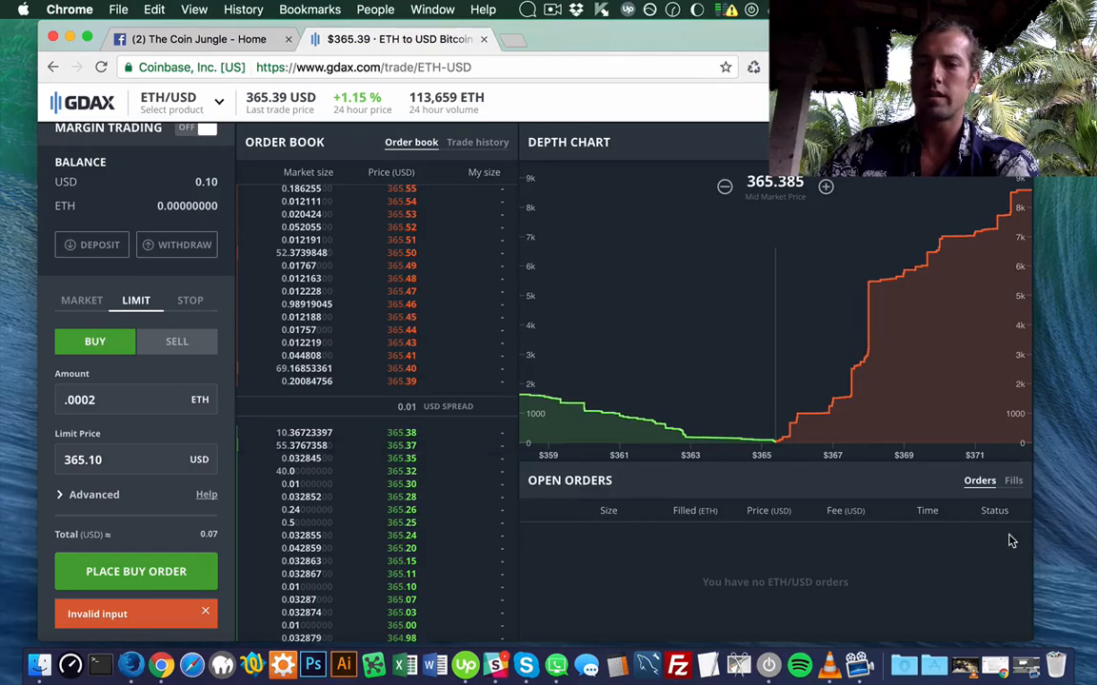
Show the Fills history in the Open Orders panel while the invalid-input warning remains
click(1013, 480)
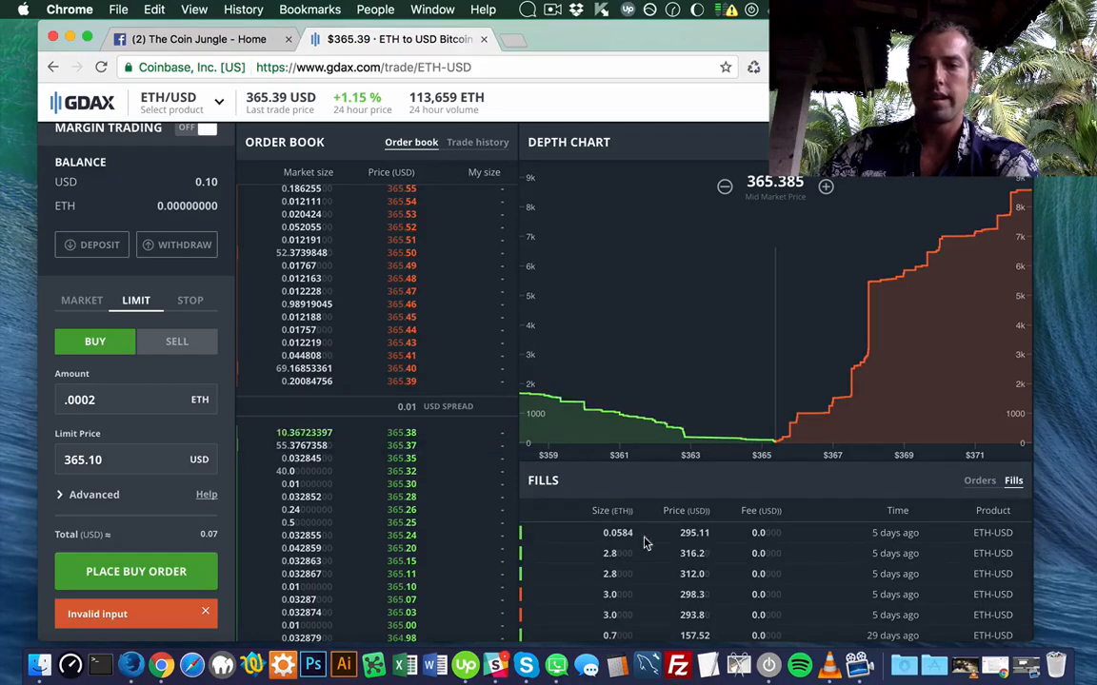